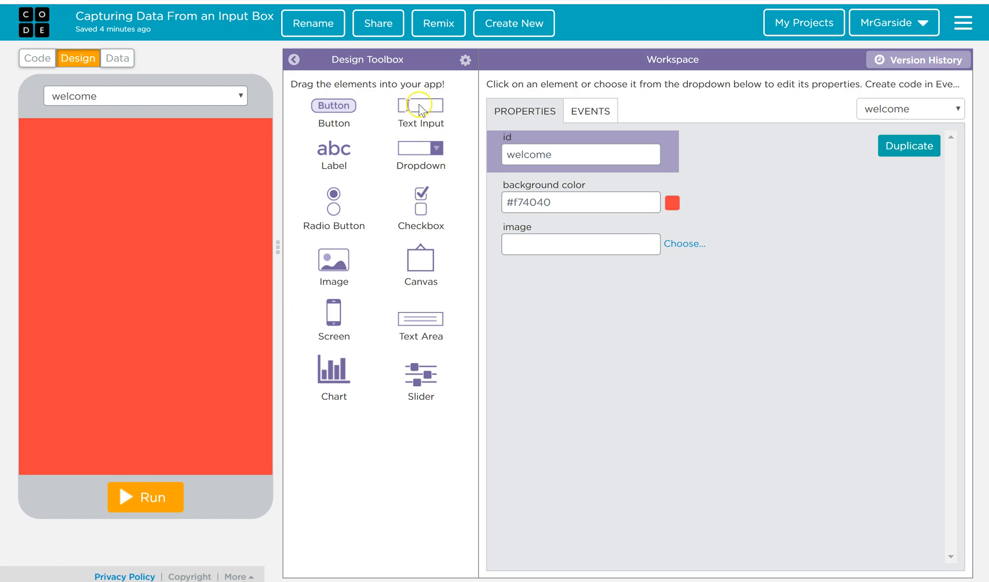
pyautogui.moveTo(375, 146)
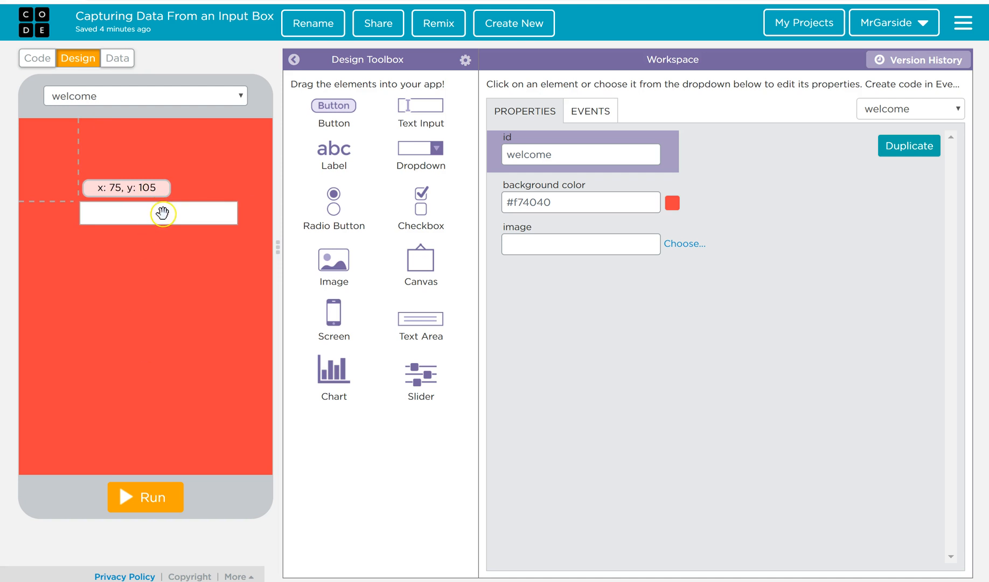
# - Place a text input box on the welcome screen with a label above it
pyautogui.click(162, 213)
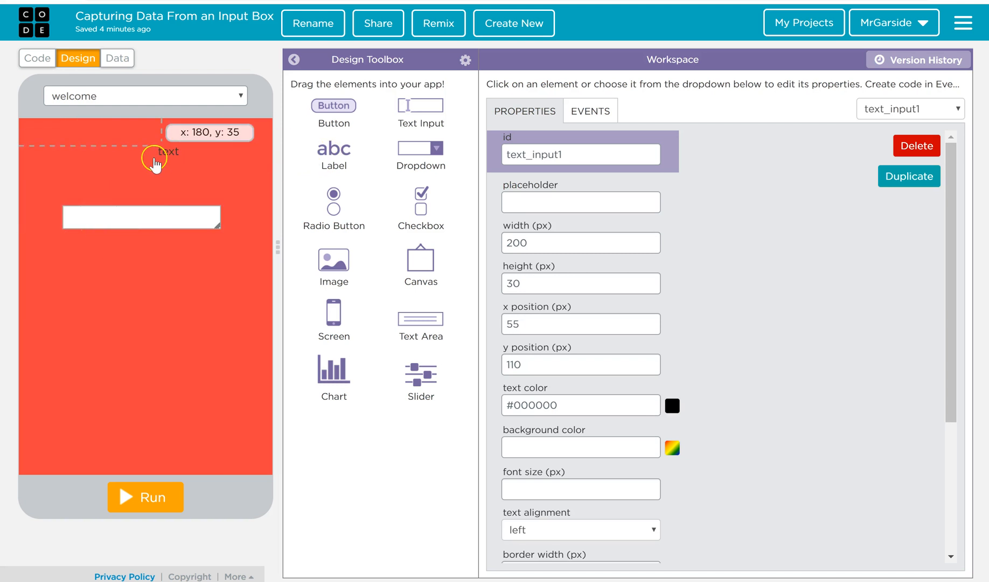
pyautogui.moveTo(156, 163); pyautogui.dragTo(86, 201)
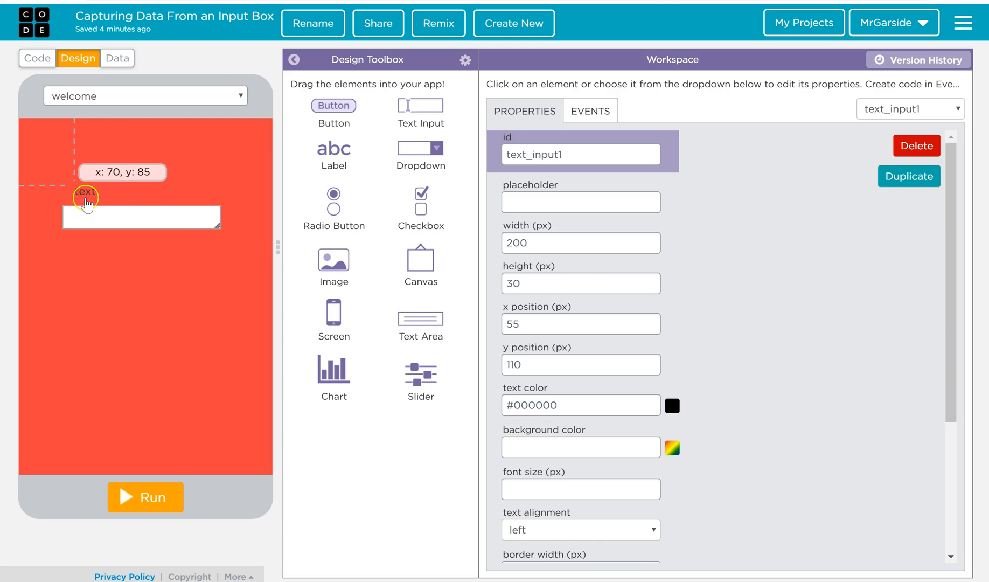
# - Make the label read 'Please Enter Your Name' and give it the id nameLabel
pyautogui.click(90, 193)
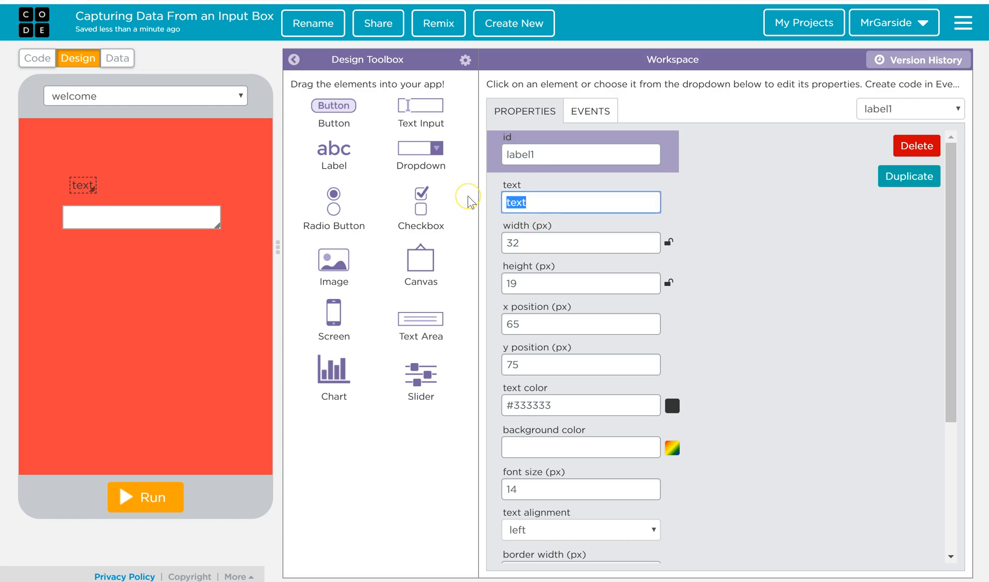
pyautogui.write('Please Enter')
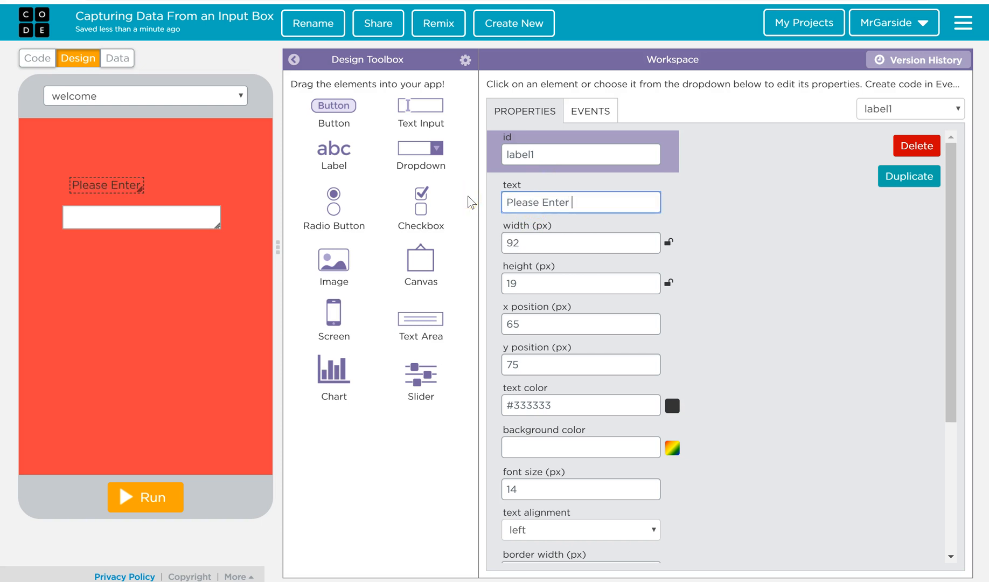
pyautogui.write('Your Name')
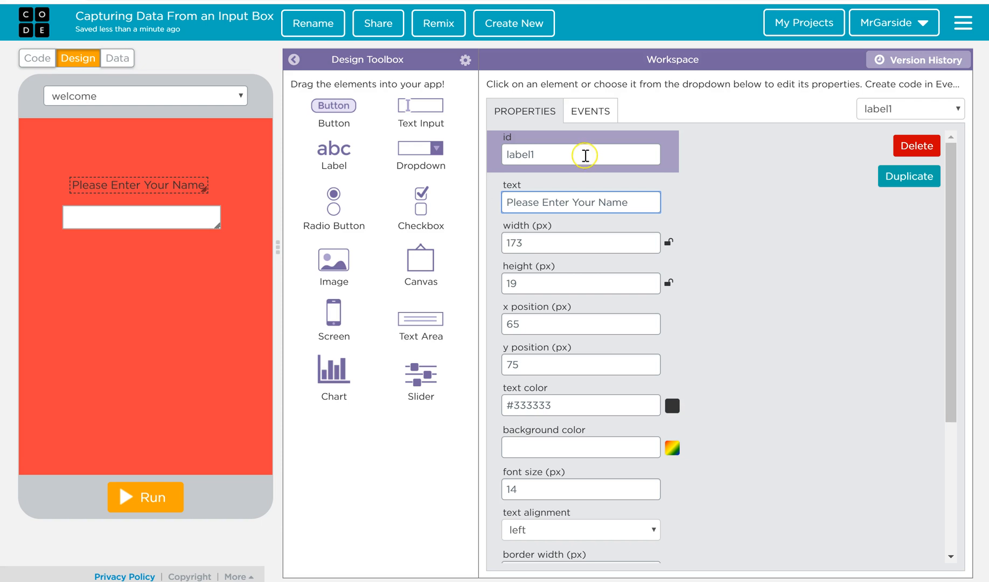
pyautogui.doubleClick(521, 155)
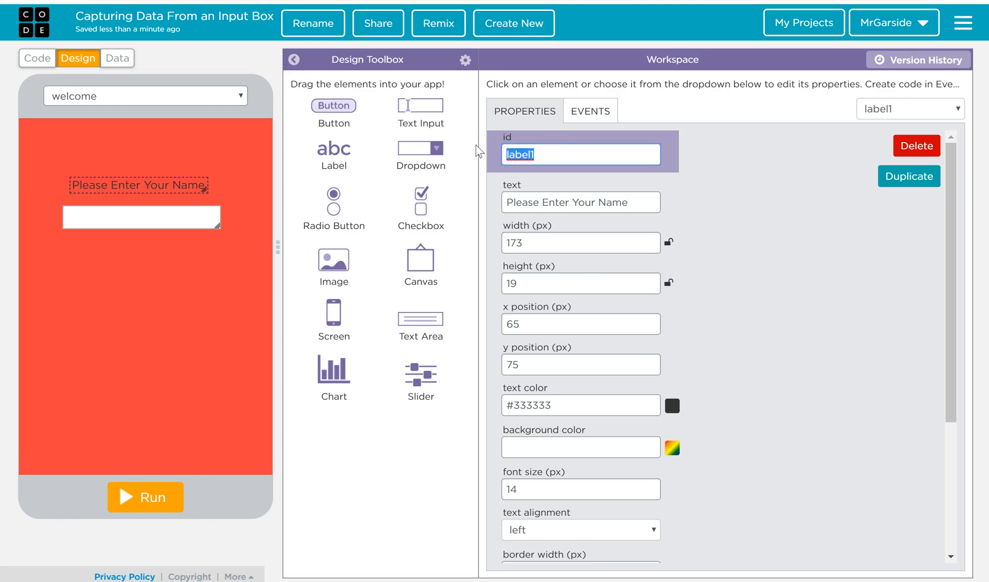
pyautogui.write('nameL')
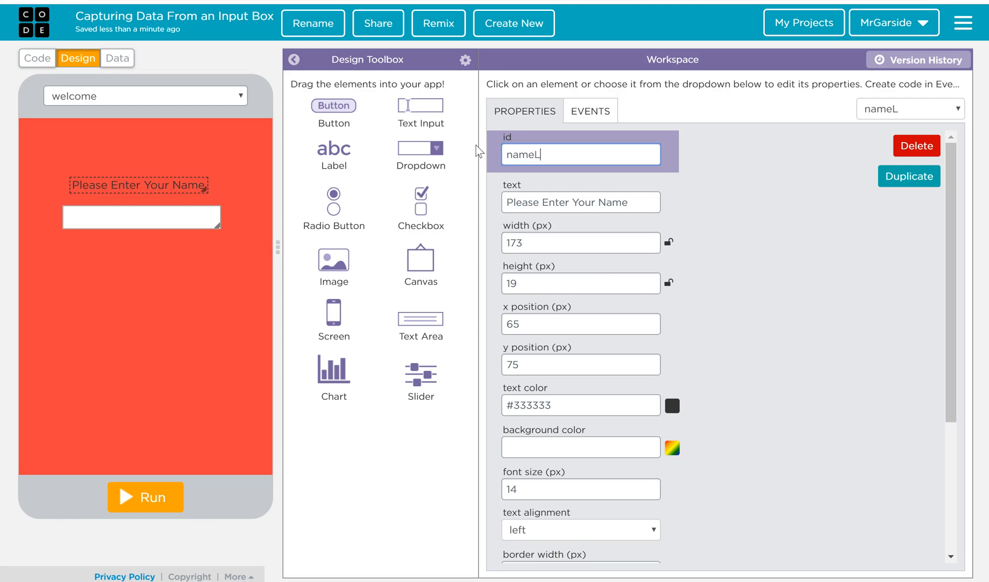
pyautogui.write('abel')
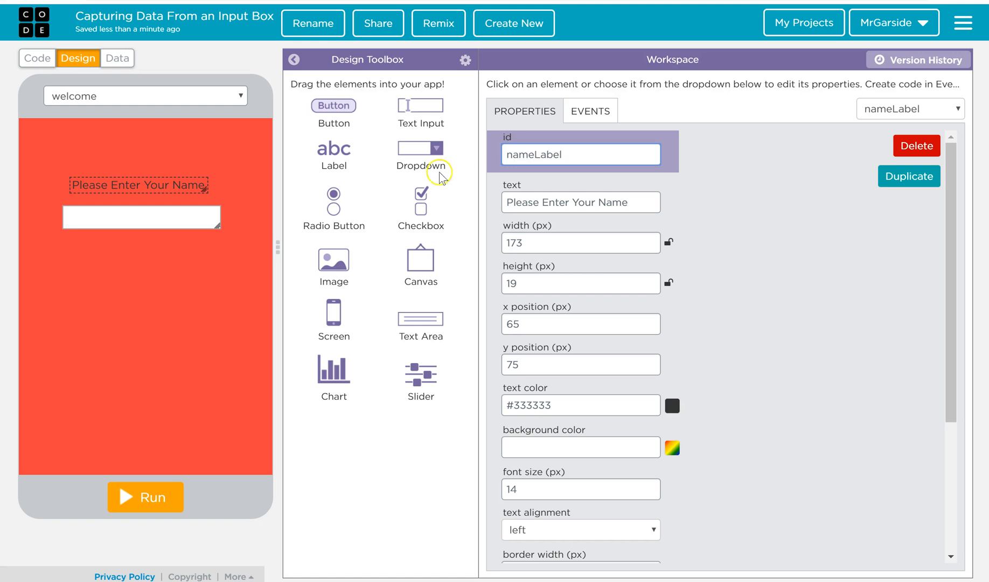
# - Rename the text input box to NameInput
pyautogui.moveTo(139, 186); pyautogui.dragTo(133, 188)
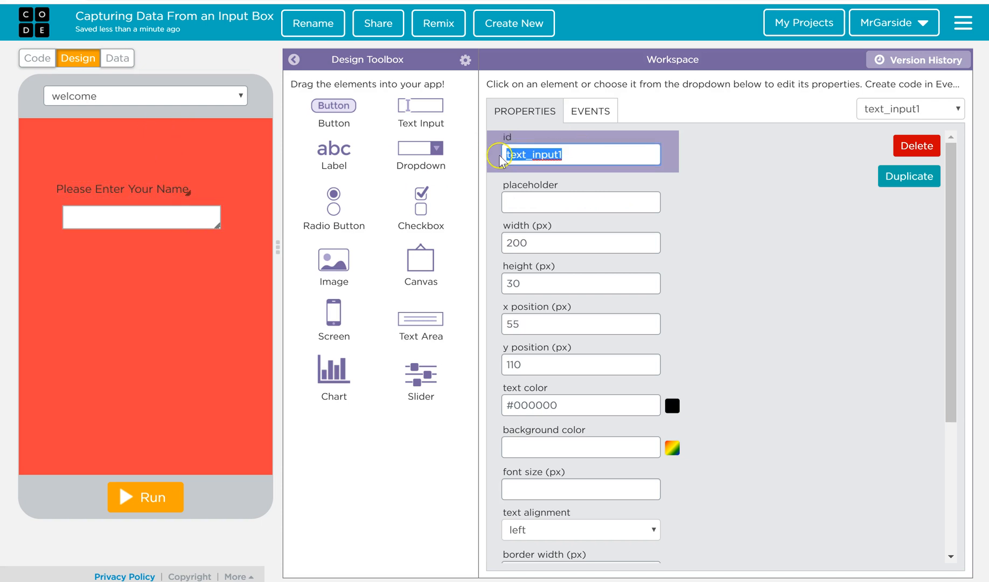
pyautogui.write('NameInp')
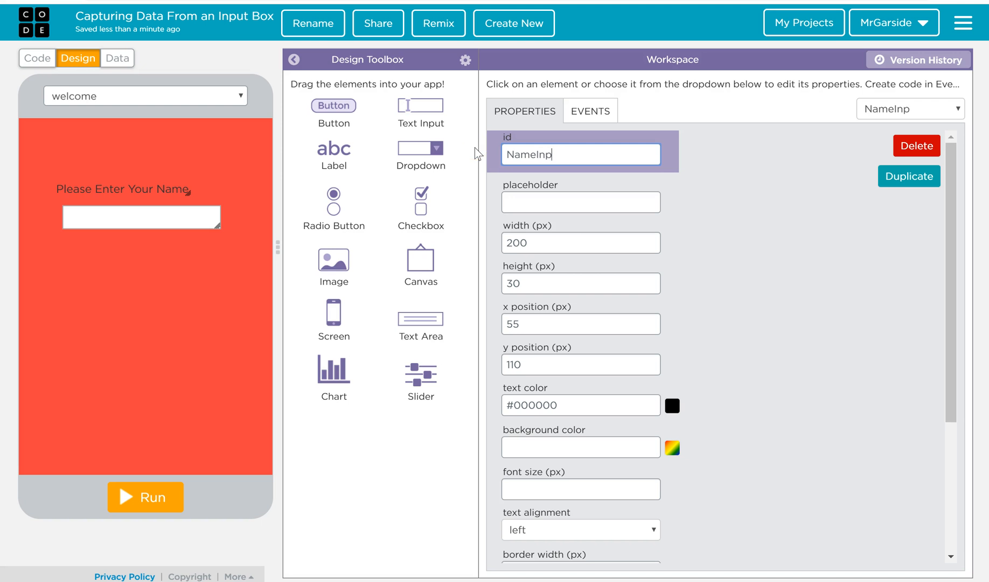
pyautogui.write('ut')
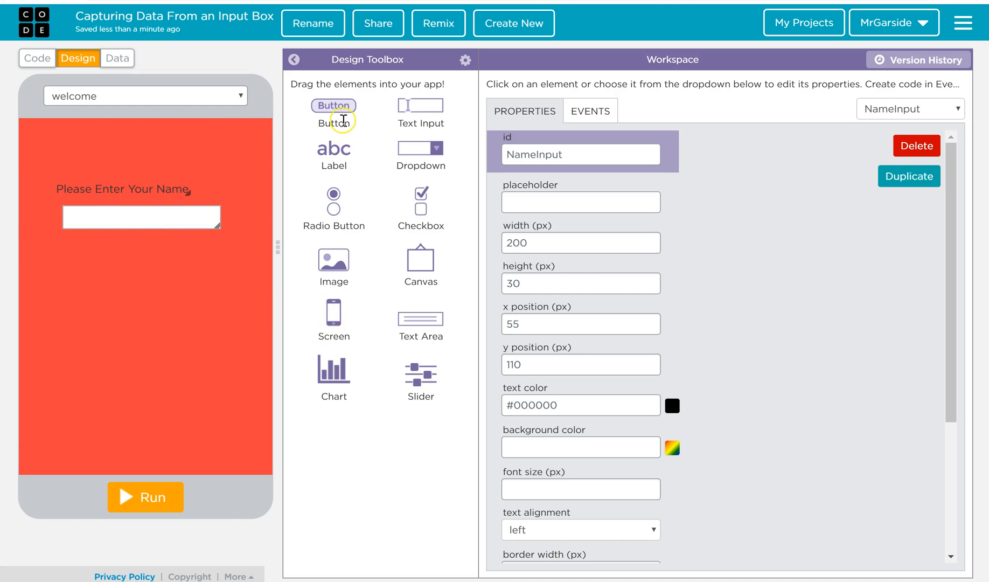
# - Add a button below the name input and set its text to 'Press Me'
pyautogui.moveTo(334, 105); pyautogui.dragTo(116, 267)
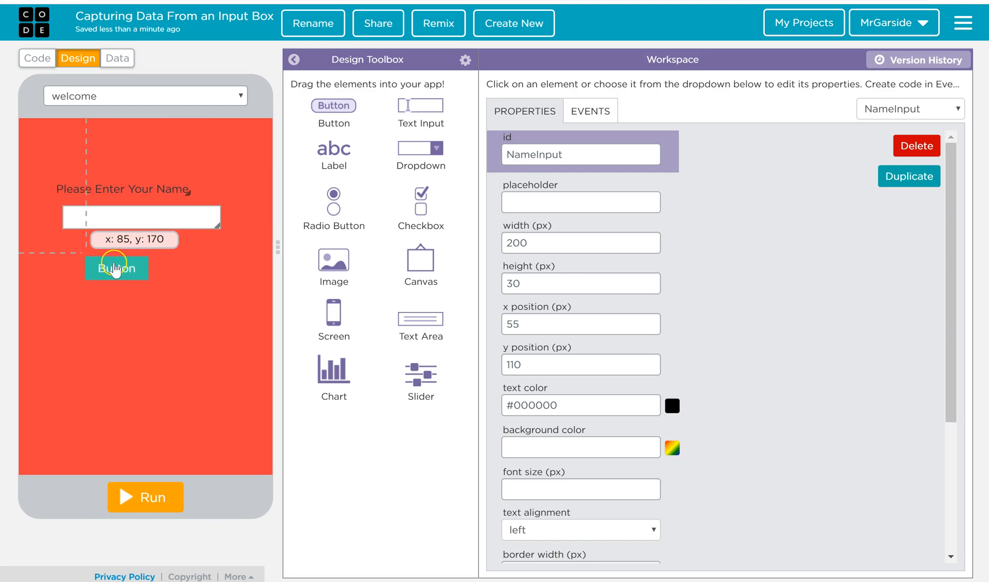
pyautogui.click(114, 269)
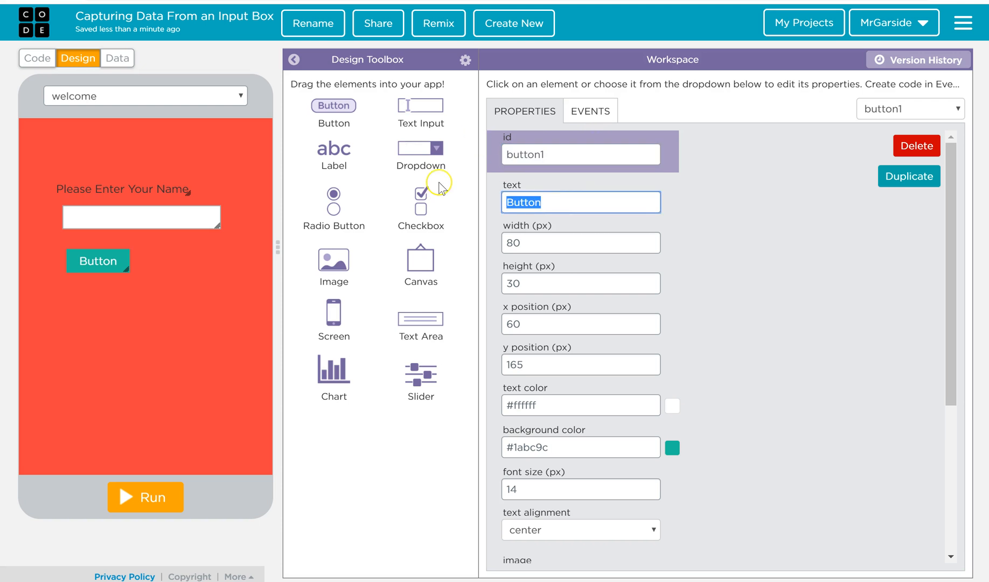
pyautogui.write('Press M')
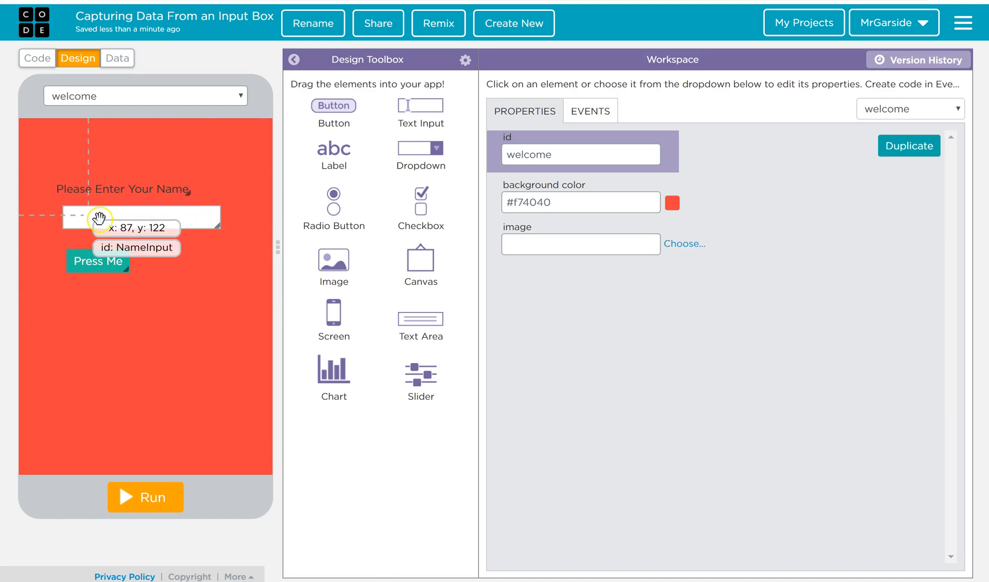
pyautogui.moveTo(84, 219)
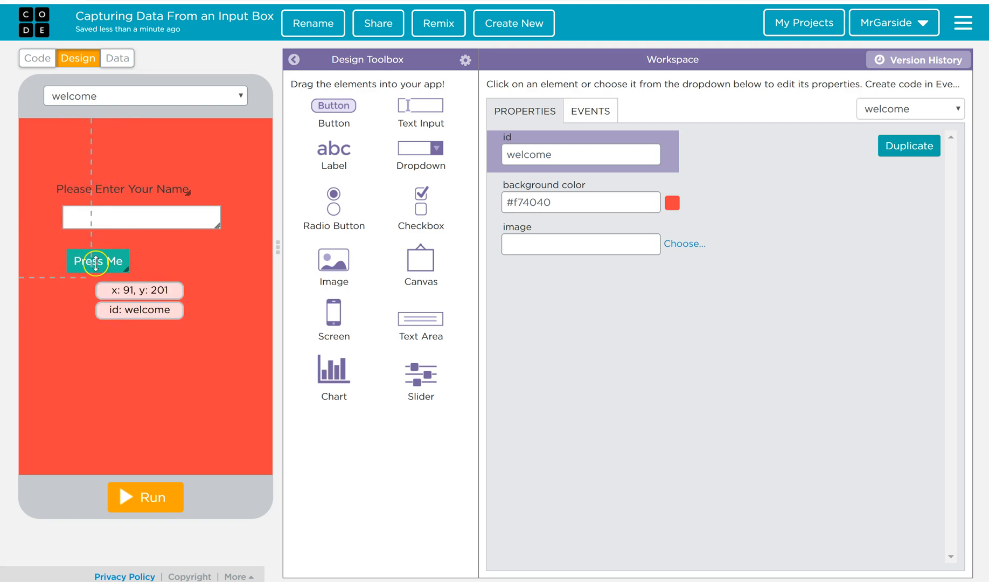
pyautogui.moveTo(108, 218)
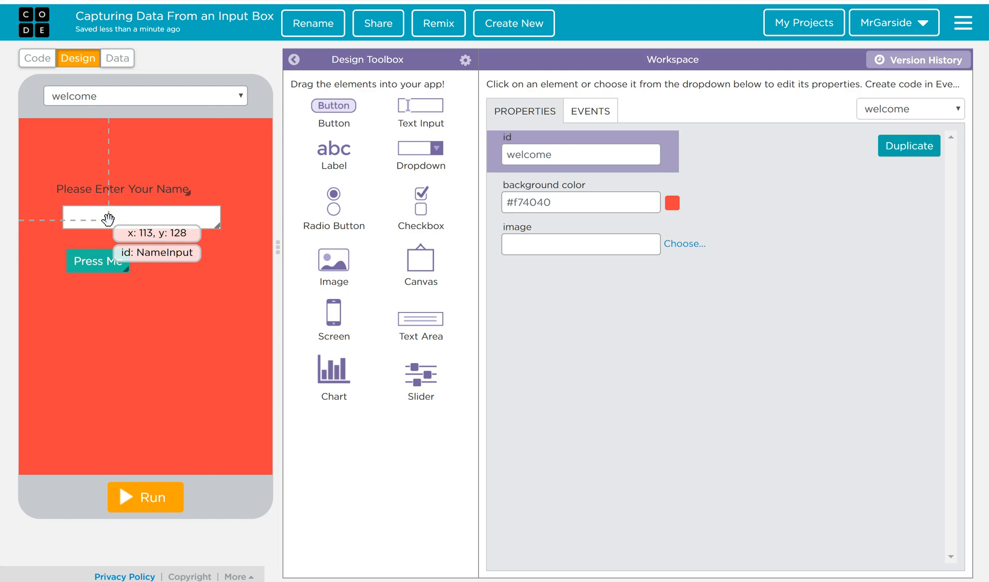
pyautogui.moveTo(97, 260)
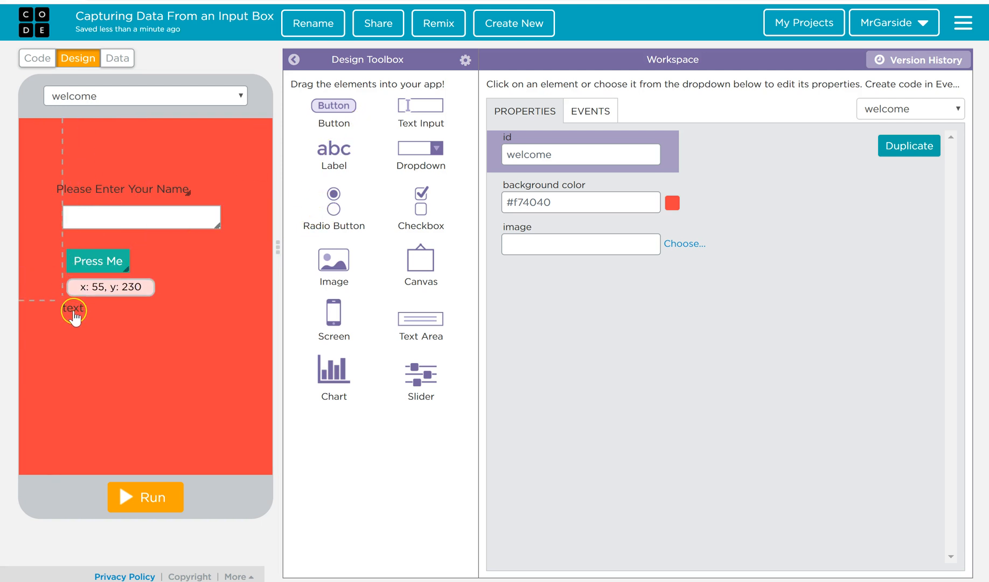
# - Name the lower label responseLabel and enlarge it to about 190 by 60
pyautogui.click(73, 308)
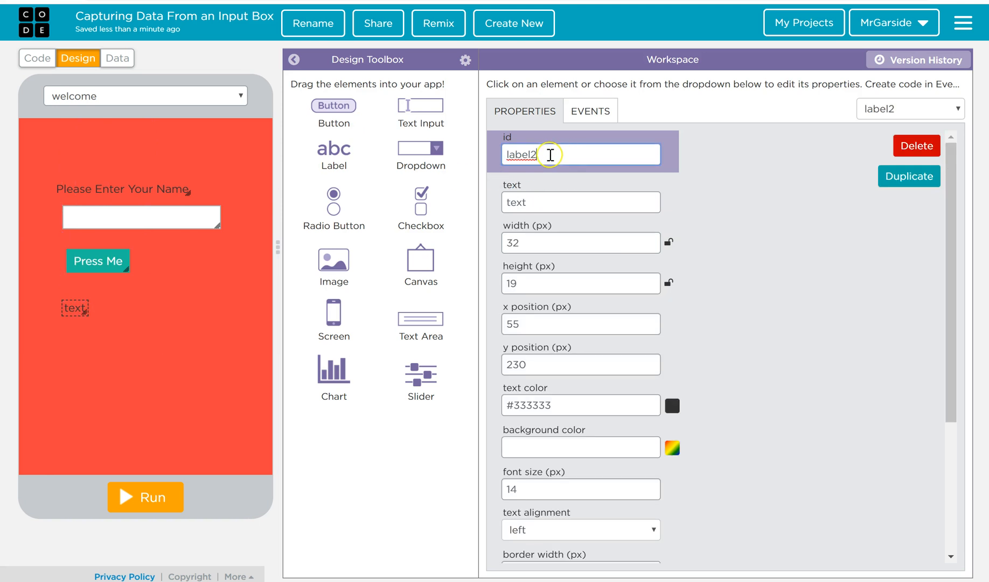
pyautogui.write('r')
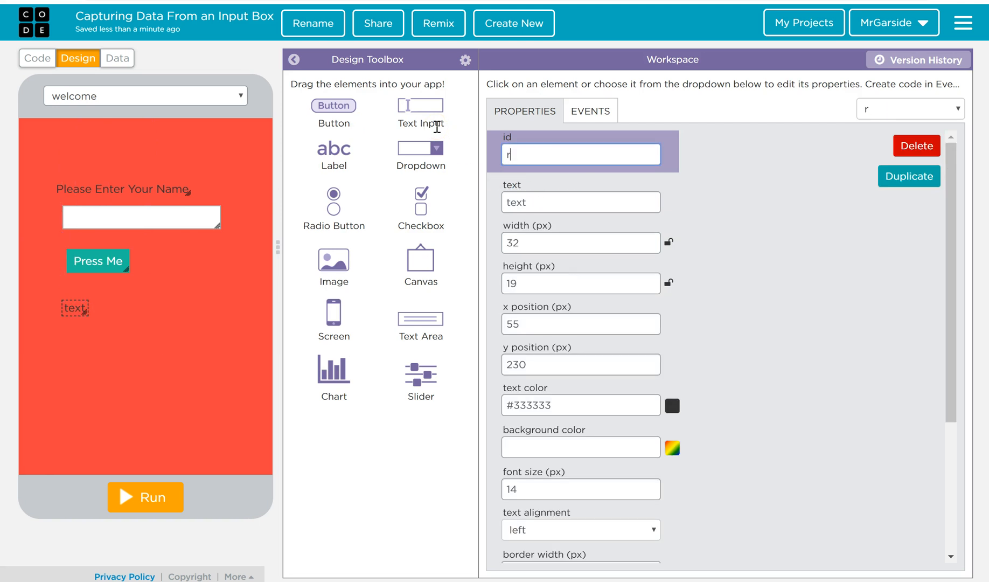
pyautogui.write('esponseLabel')
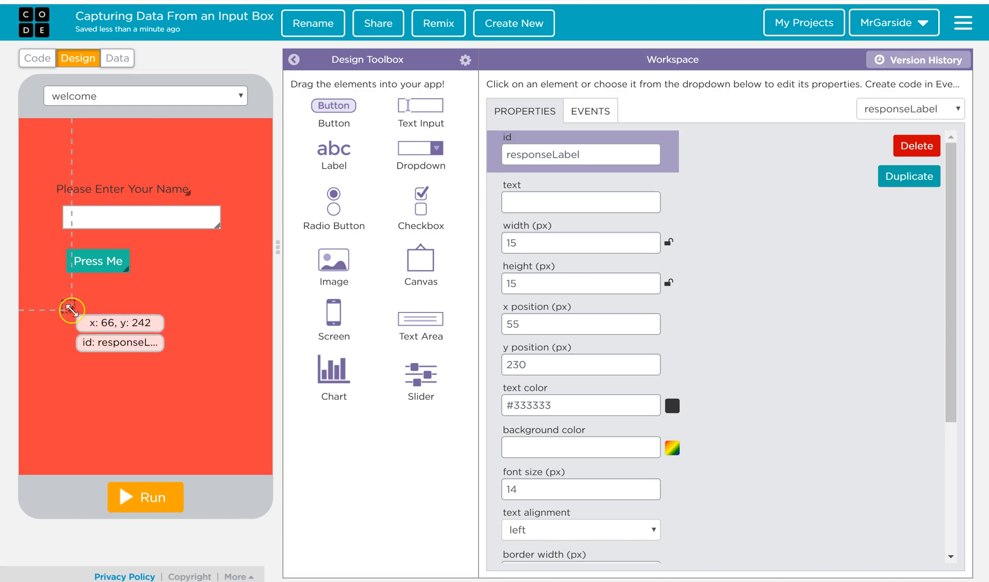
pyautogui.moveTo(69, 309); pyautogui.dragTo(211, 345)
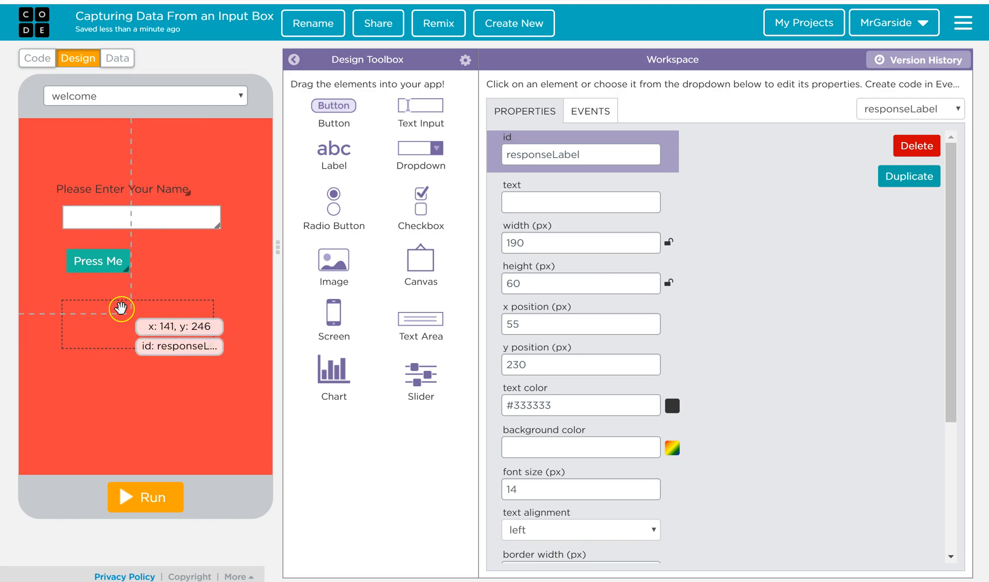
pyautogui.moveTo(121, 308); pyautogui.dragTo(78, 335)
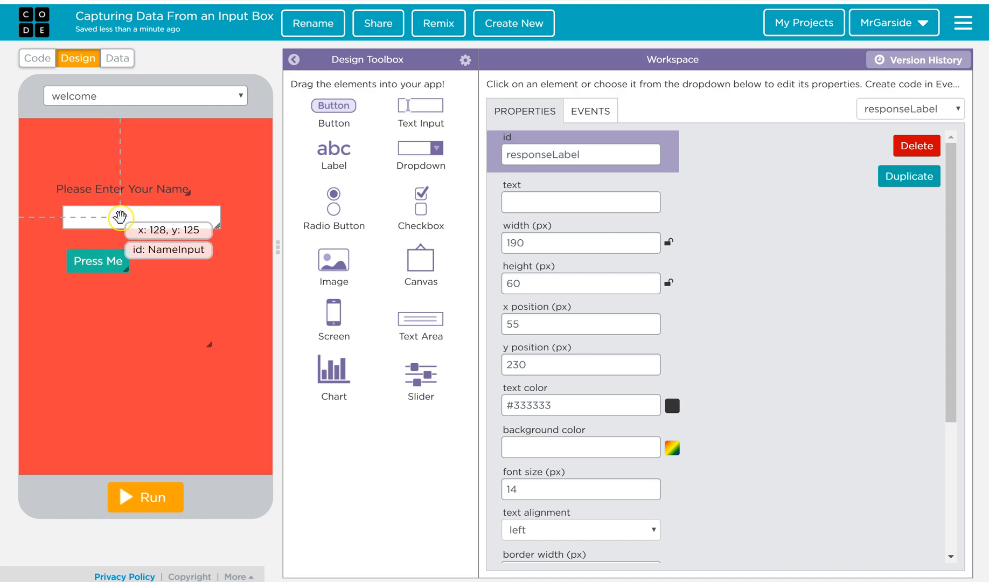
pyautogui.moveTo(37, 60)
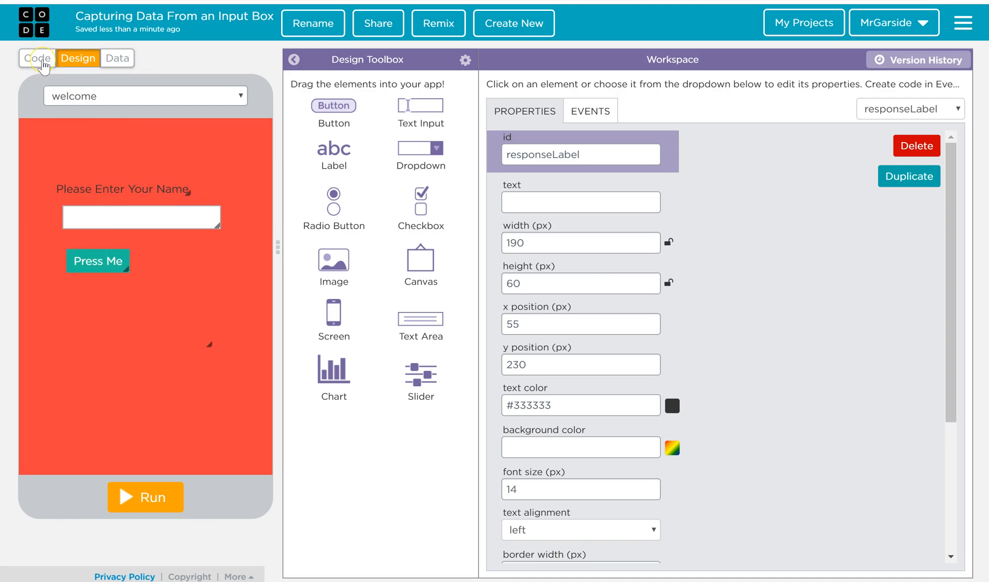
# - In Code mode, add an onEvent click handler targeting button1
pyautogui.click(35, 58)
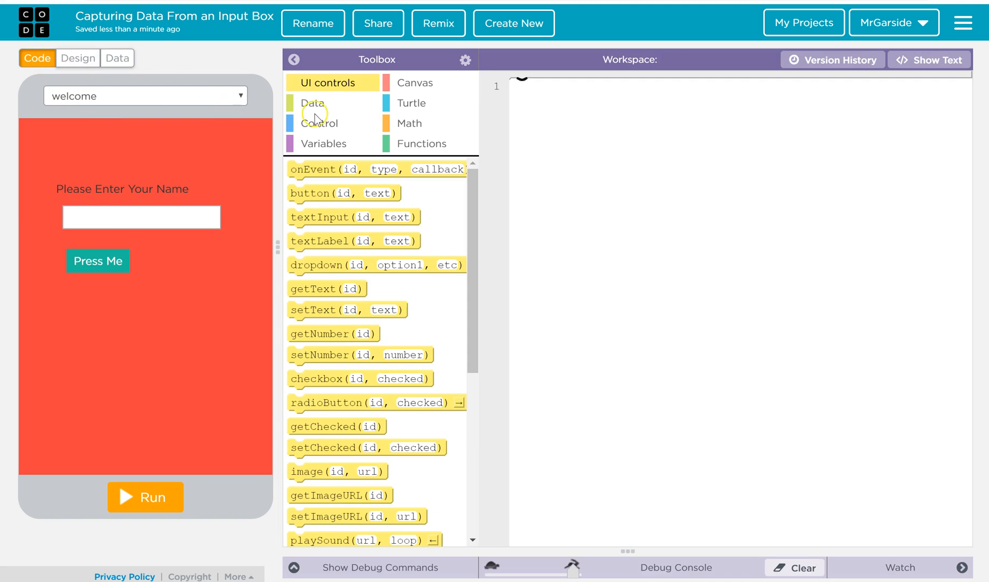
pyautogui.moveTo(174, 219)
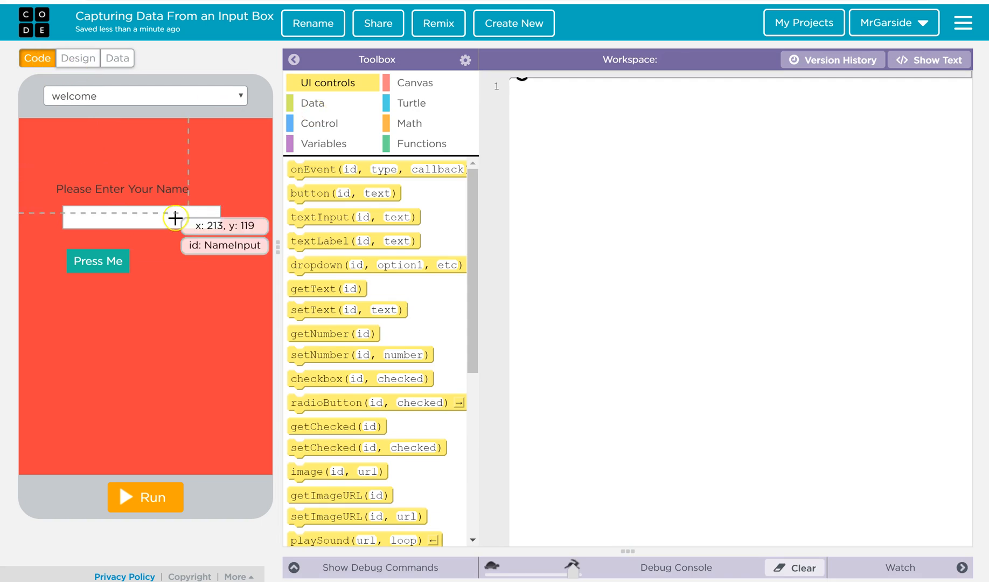
pyautogui.moveTo(100, 263)
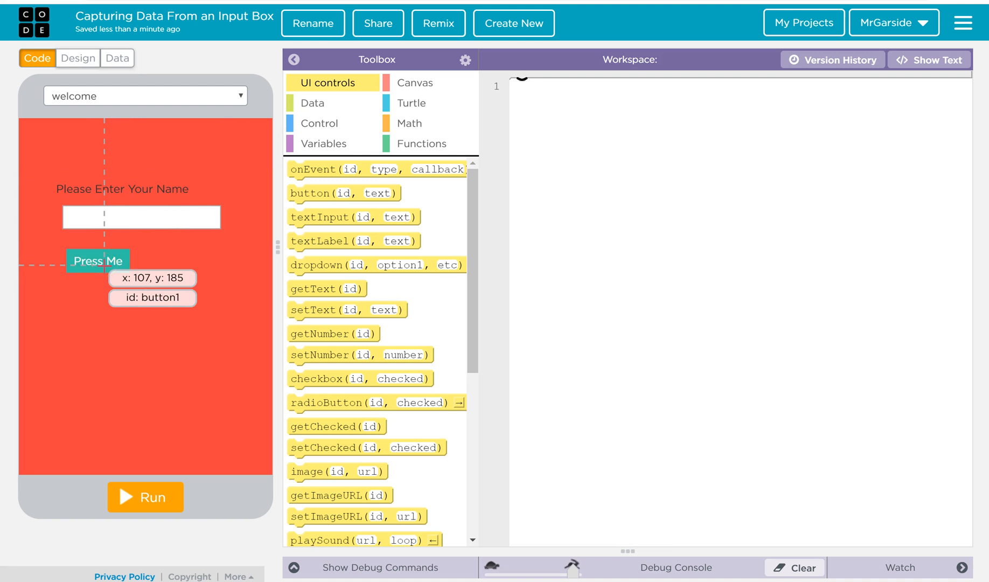
pyautogui.moveTo(267, 188)
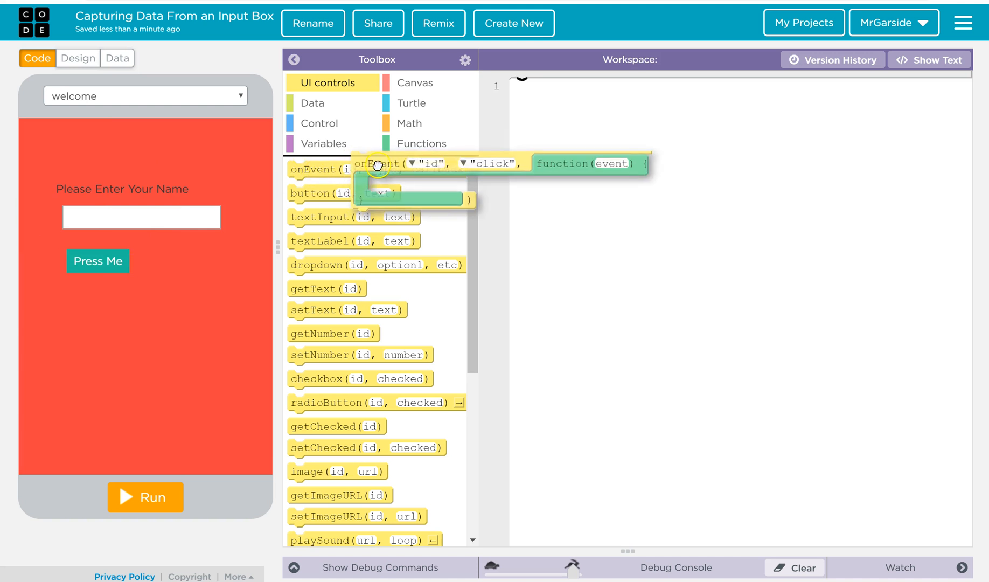
pyautogui.moveTo(378, 165); pyautogui.dragTo(530, 92)
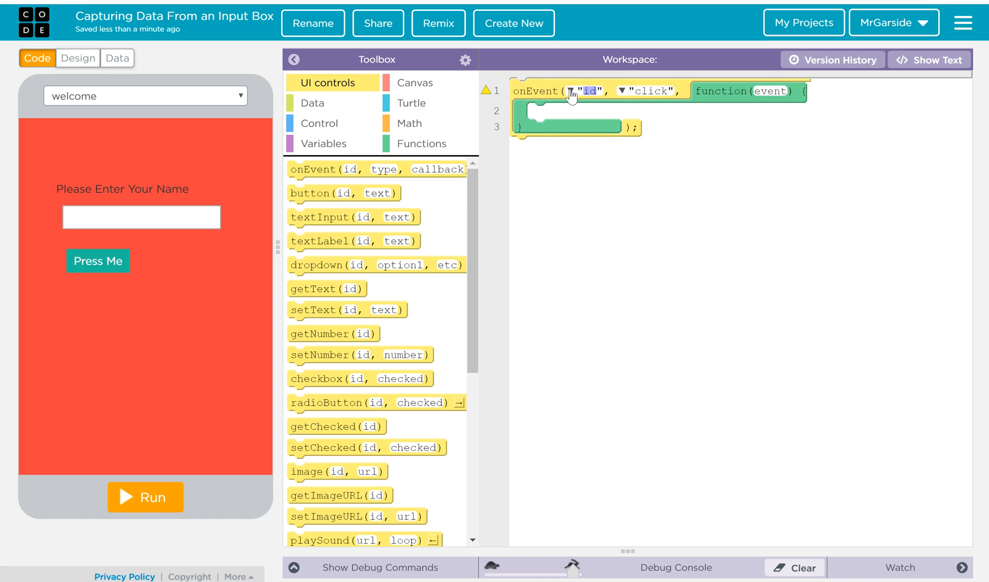
pyautogui.click(587, 91)
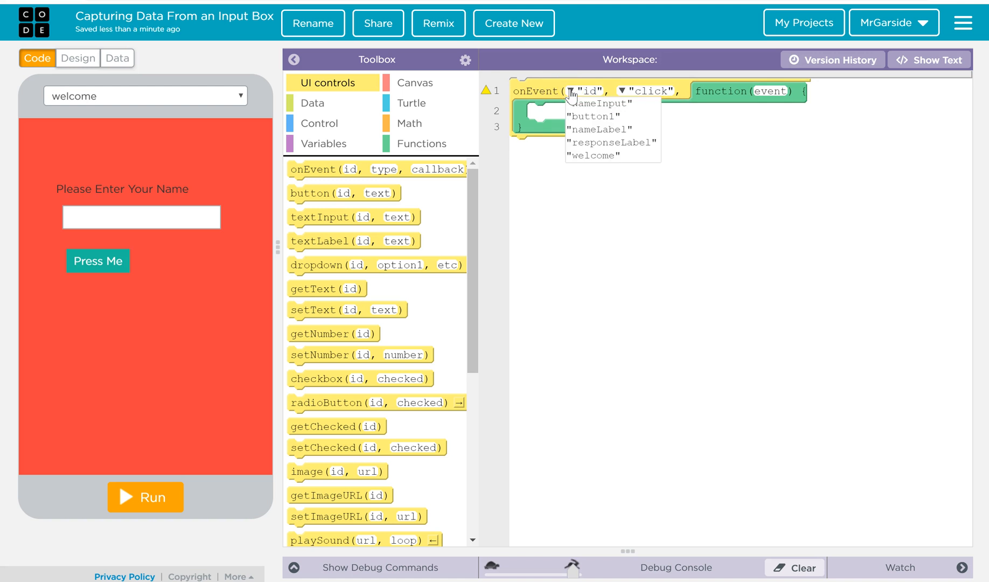
pyautogui.moveTo(588, 117)
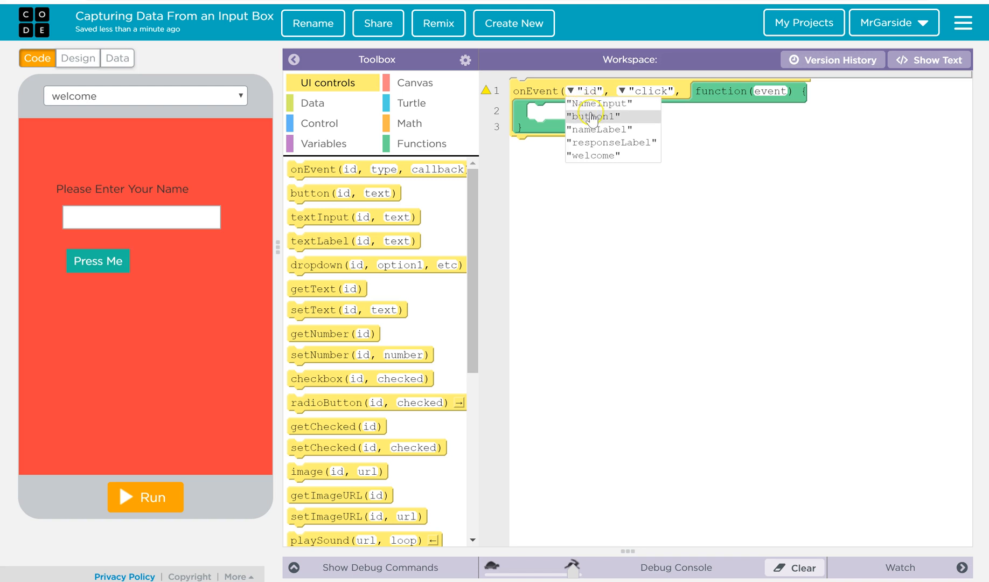
pyautogui.click(588, 115)
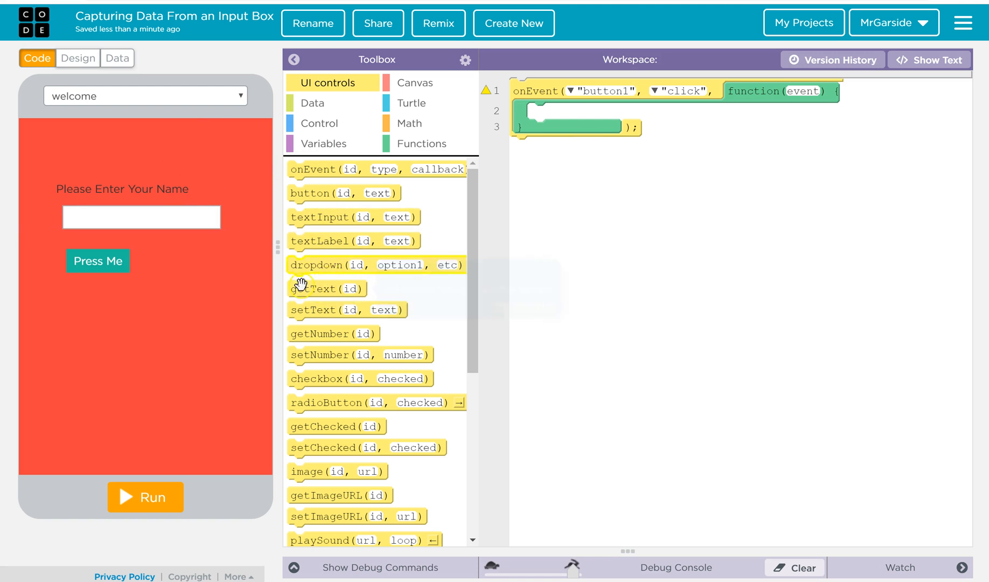
pyautogui.moveTo(325, 266)
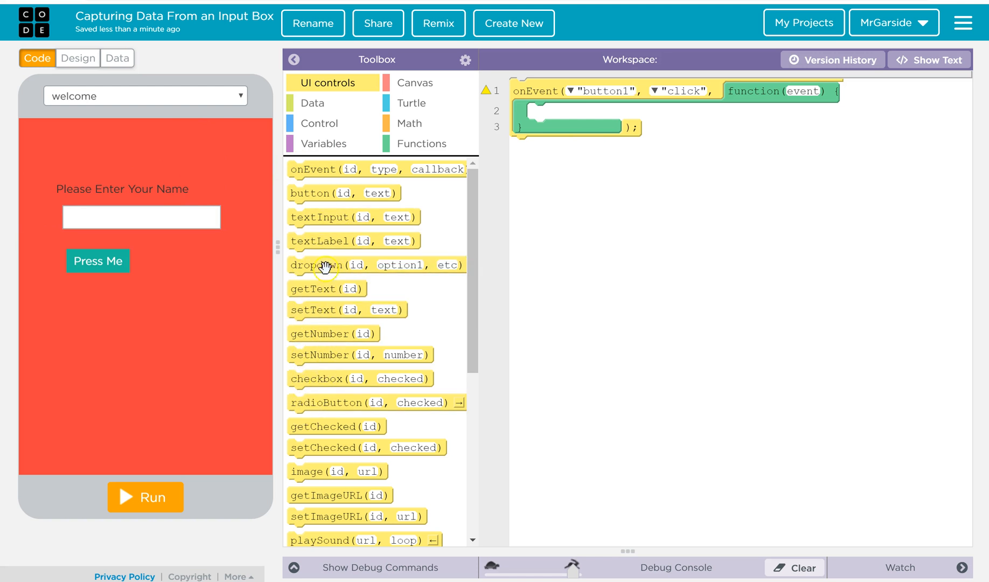
pyautogui.moveTo(316, 241)
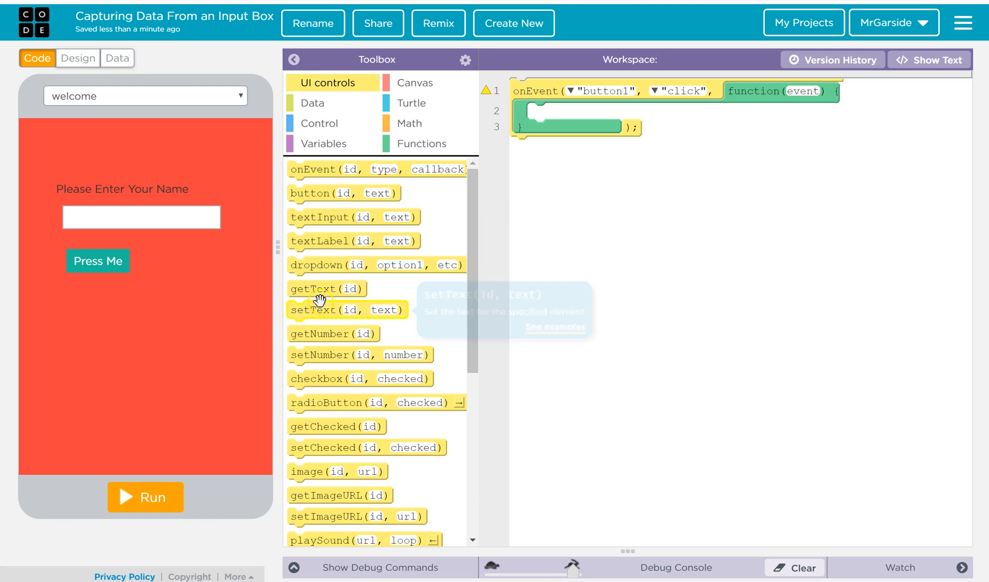
# - Discard a misplaced getText block, then declare var result inside the handler
pyautogui.moveTo(313, 289); pyautogui.dragTo(558, 111)
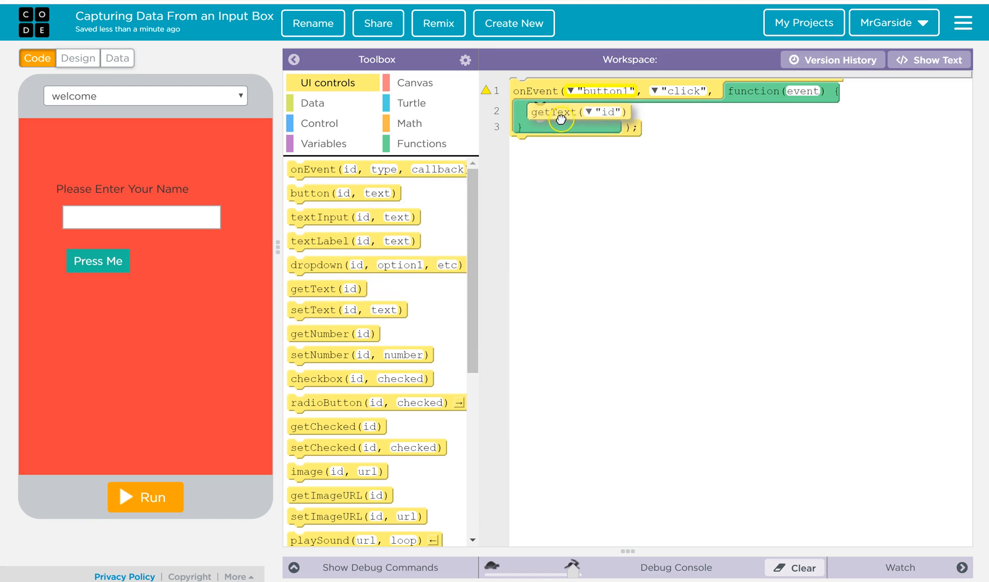
pyautogui.moveTo(559, 112); pyautogui.dragTo(385, 363)
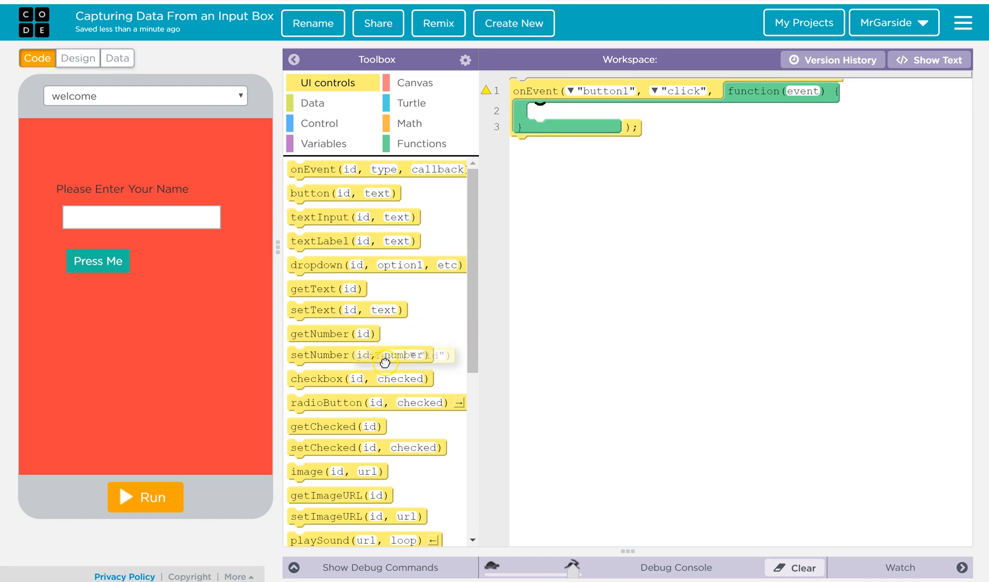
pyautogui.moveTo(318, 290)
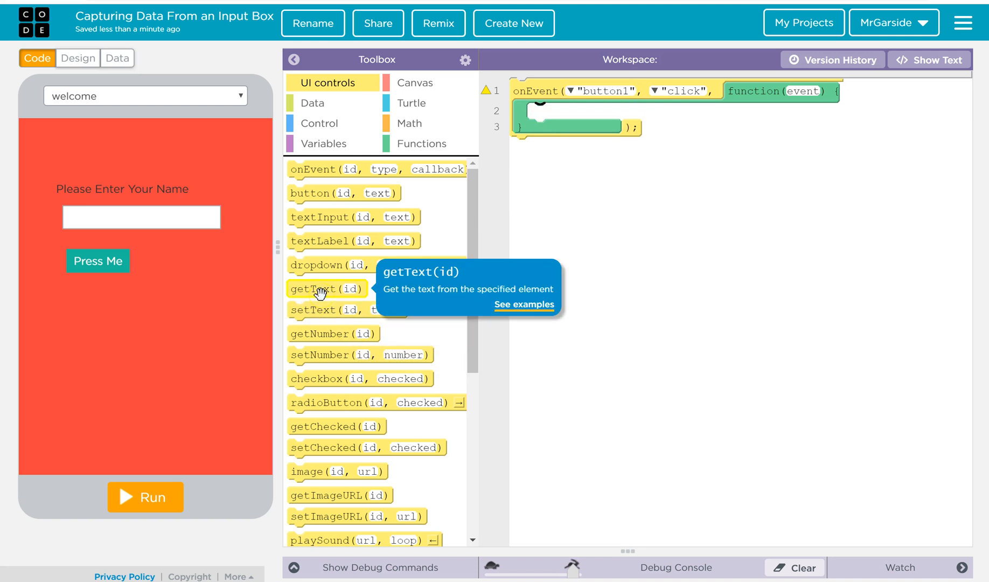
pyautogui.moveTo(334, 153)
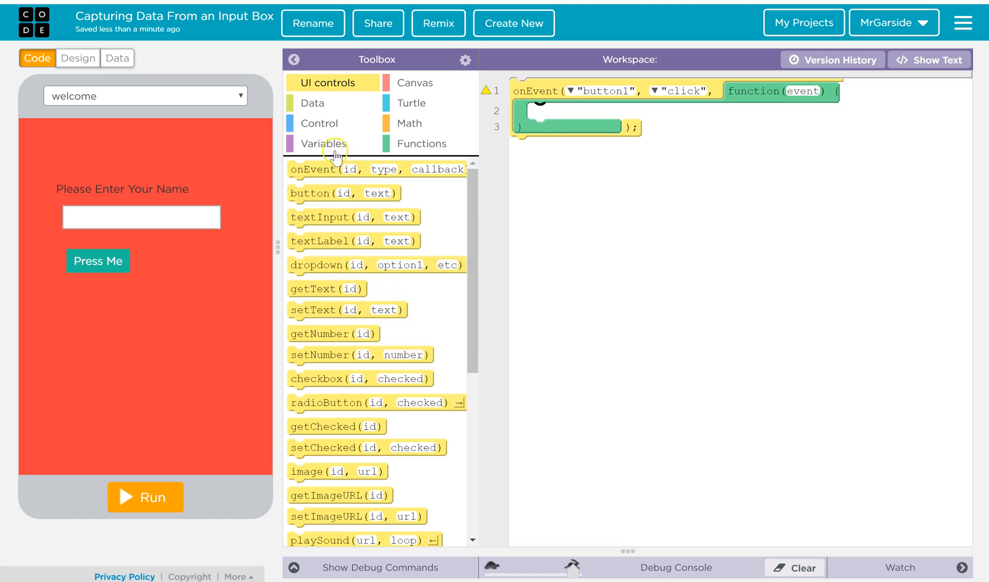
pyautogui.click(324, 144)
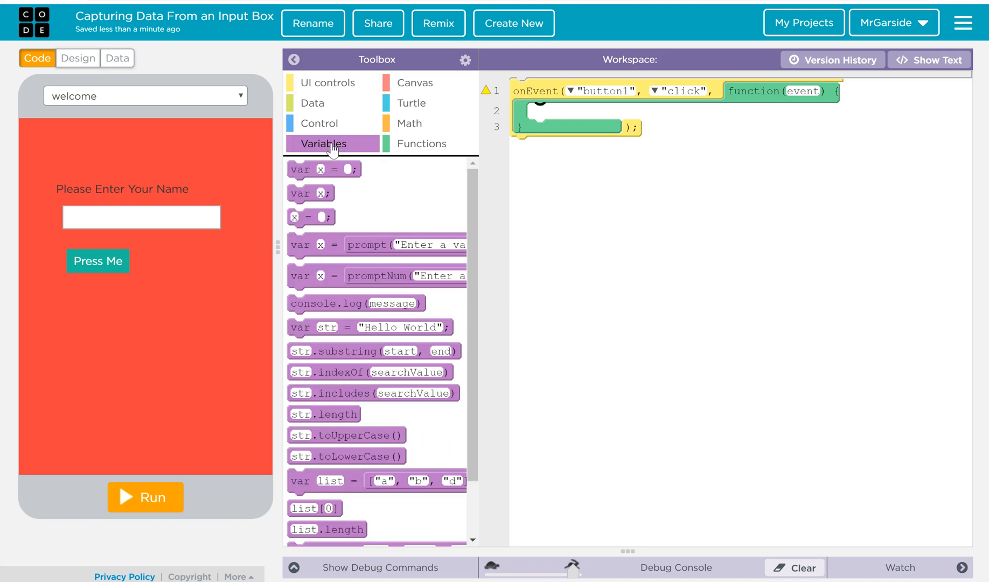
pyautogui.moveTo(323, 168); pyautogui.dragTo(571, 104)
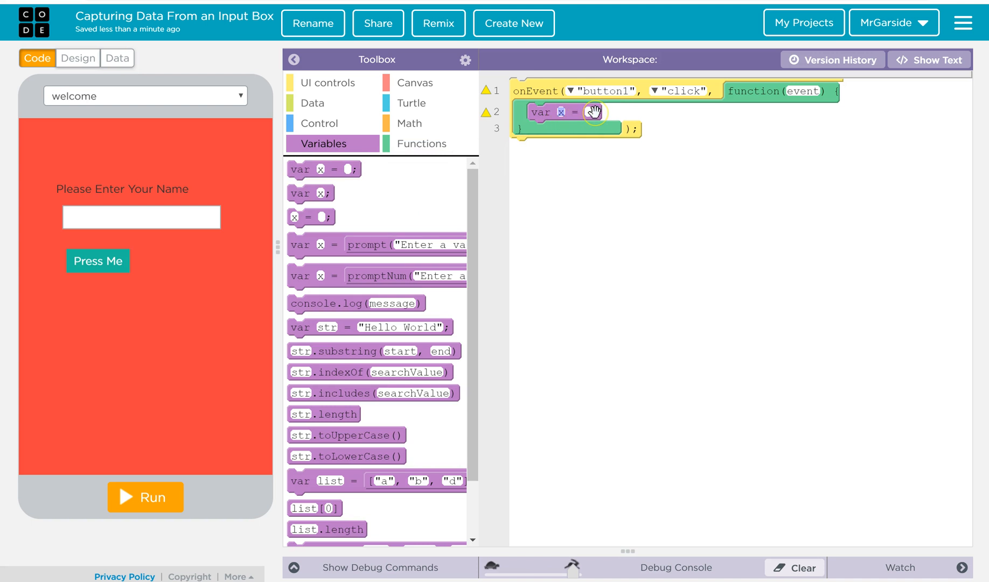
pyautogui.write('result')
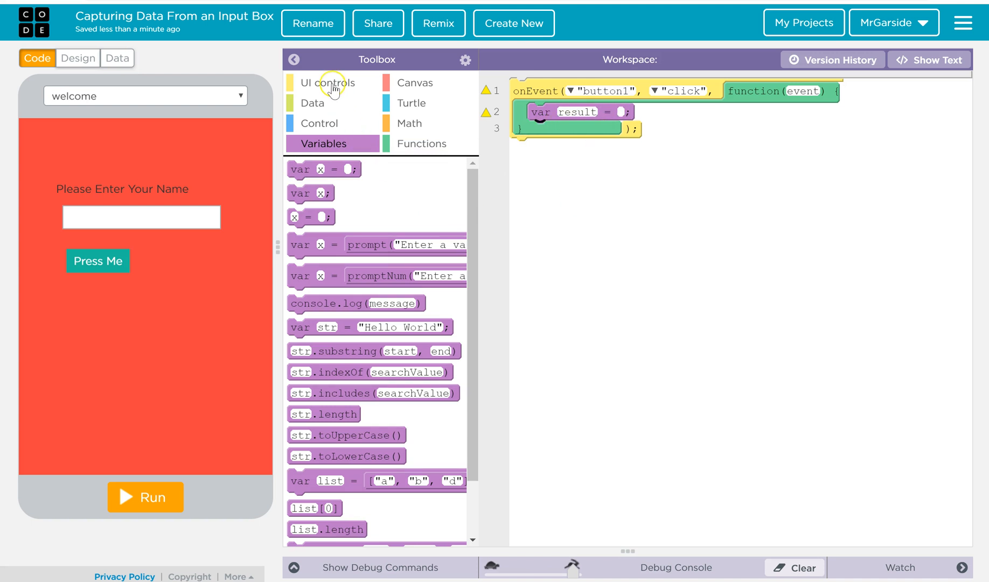
pyautogui.click(329, 83)
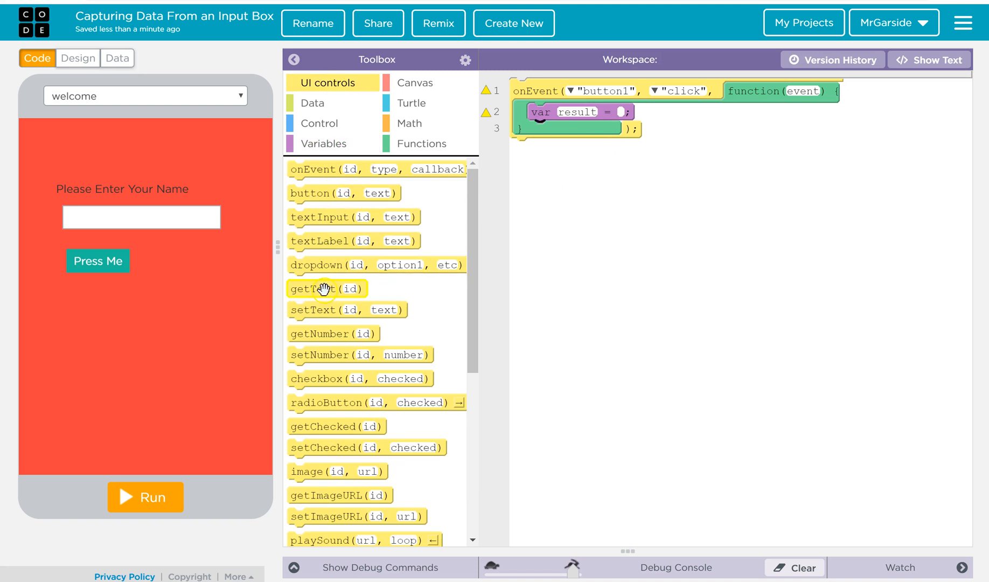
# - Assign result the value of getText reading from NameInput
pyautogui.moveTo(322, 289); pyautogui.dragTo(629, 112)
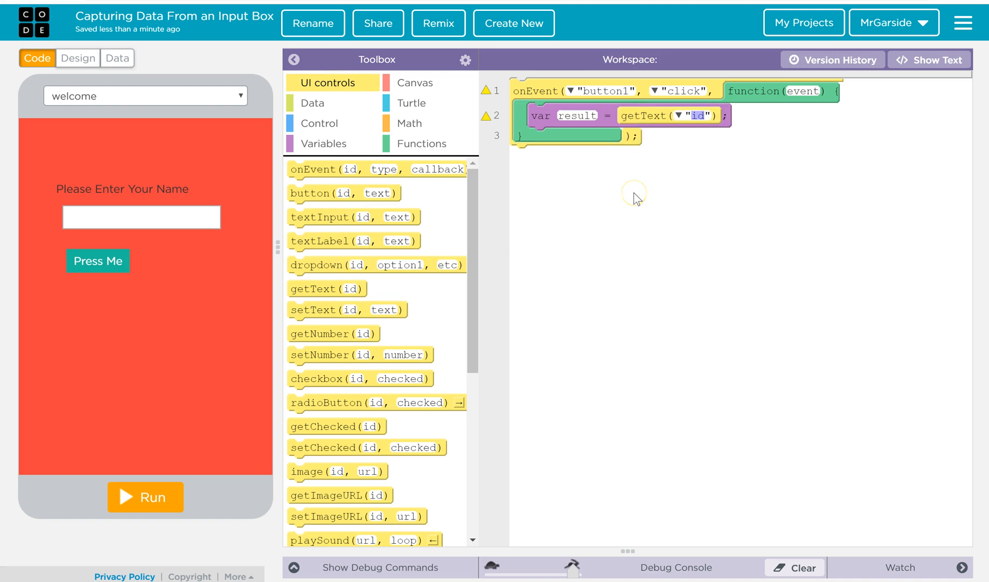
pyautogui.moveTo(637, 113)
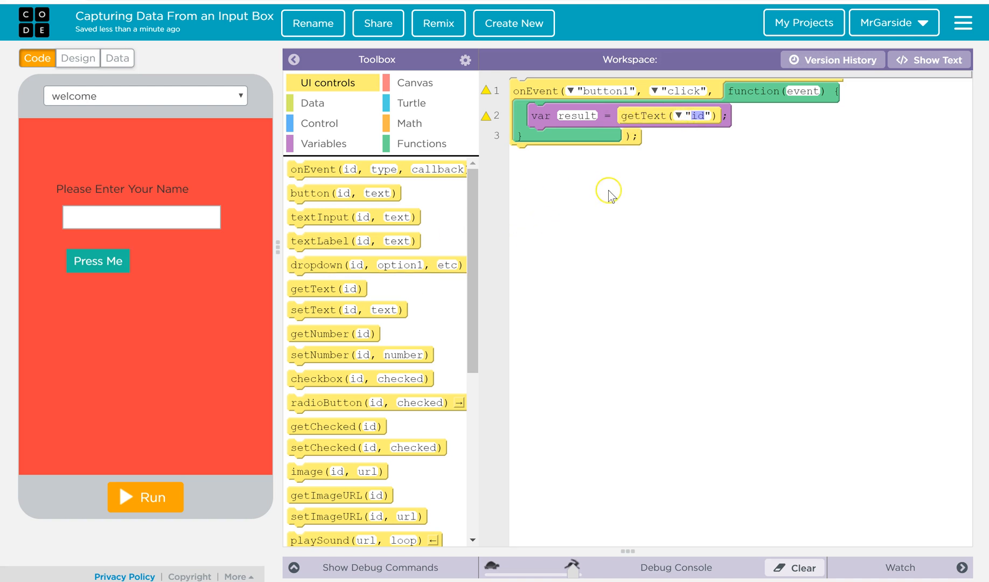
pyautogui.click(676, 116)
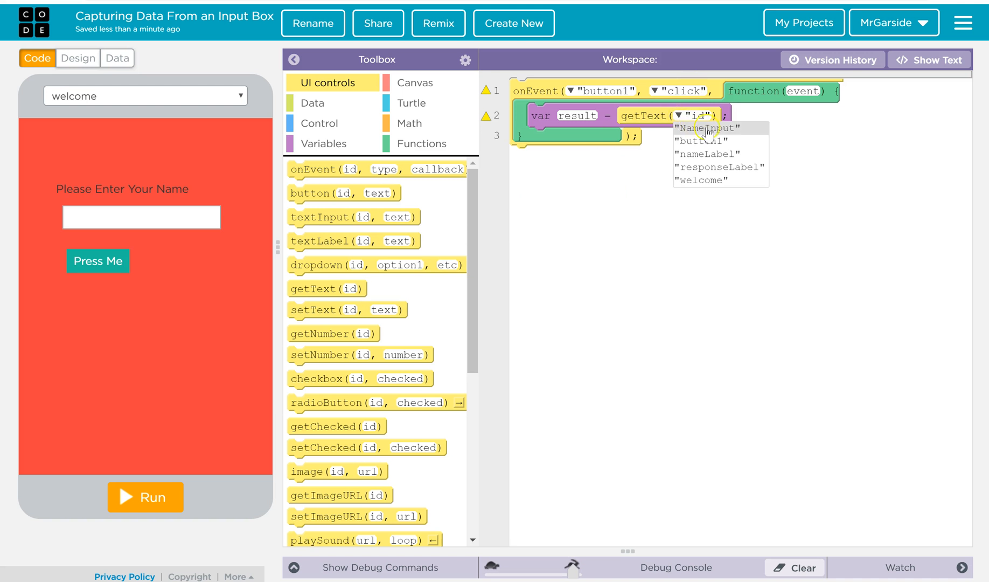
pyautogui.moveTo(728, 133)
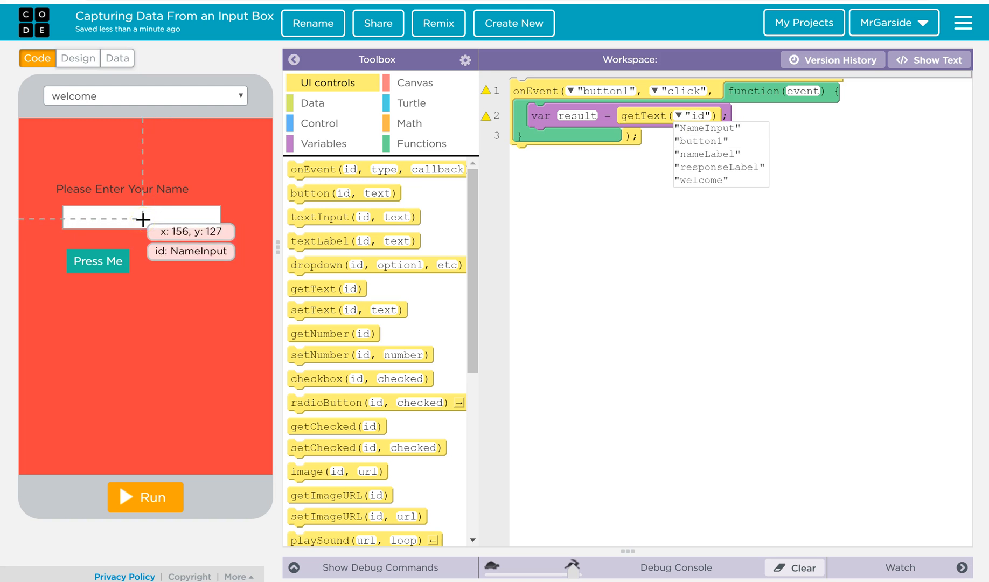
pyautogui.moveTo(144, 220)
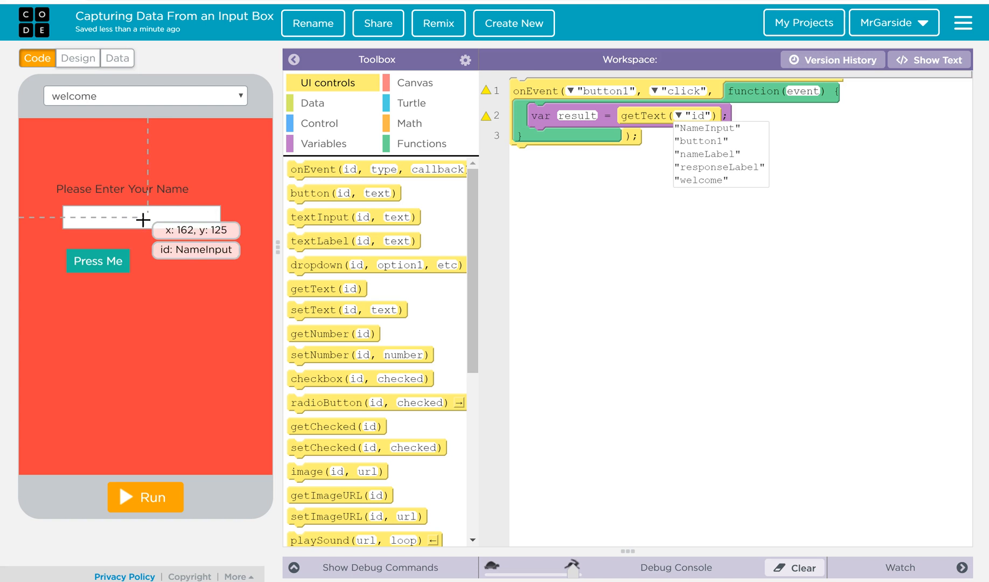
pyautogui.click(705, 128)
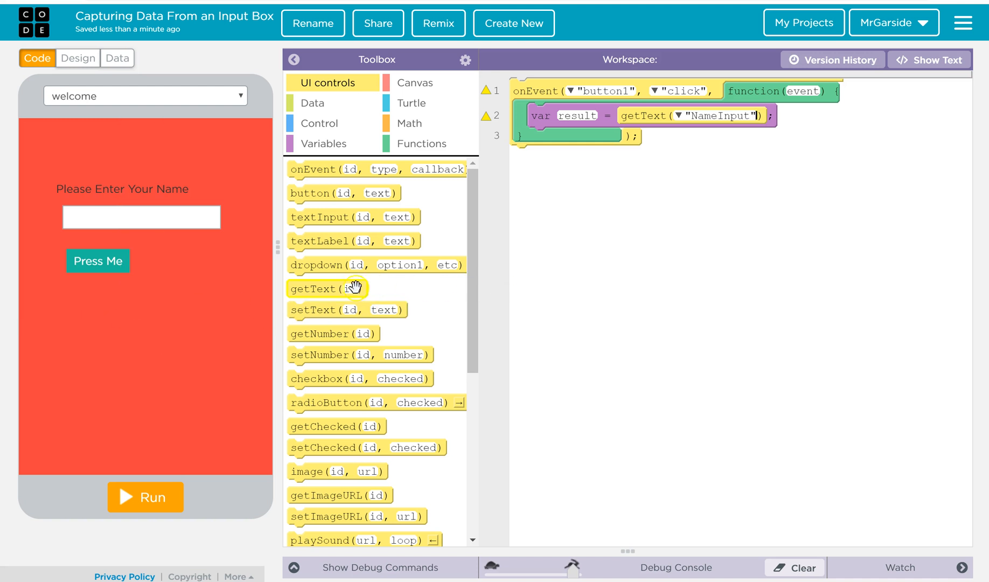
pyautogui.moveTo(314, 310)
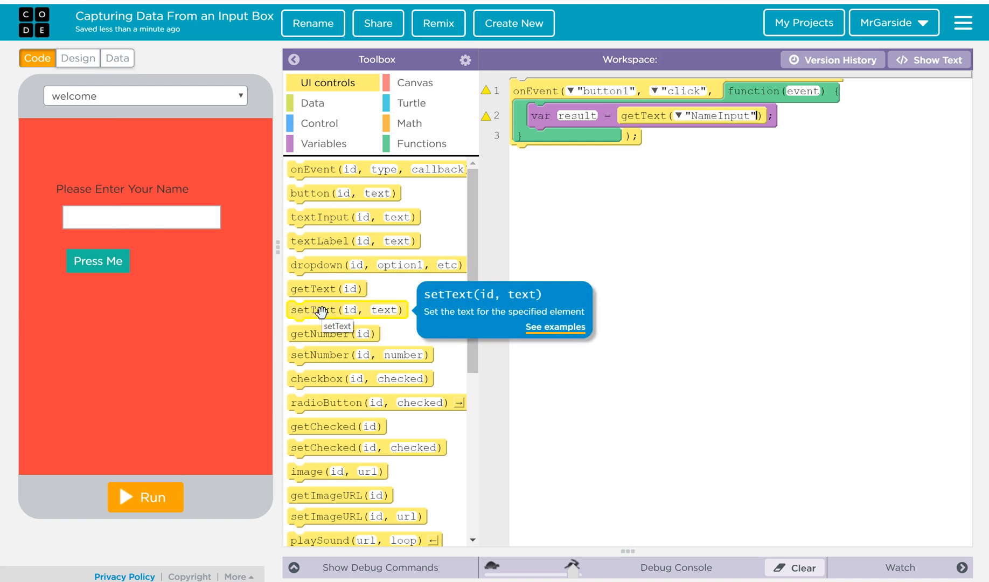
# - Add setText writing result into responseLabel below the variable
pyautogui.moveTo(322, 310); pyautogui.dragTo(588, 135)
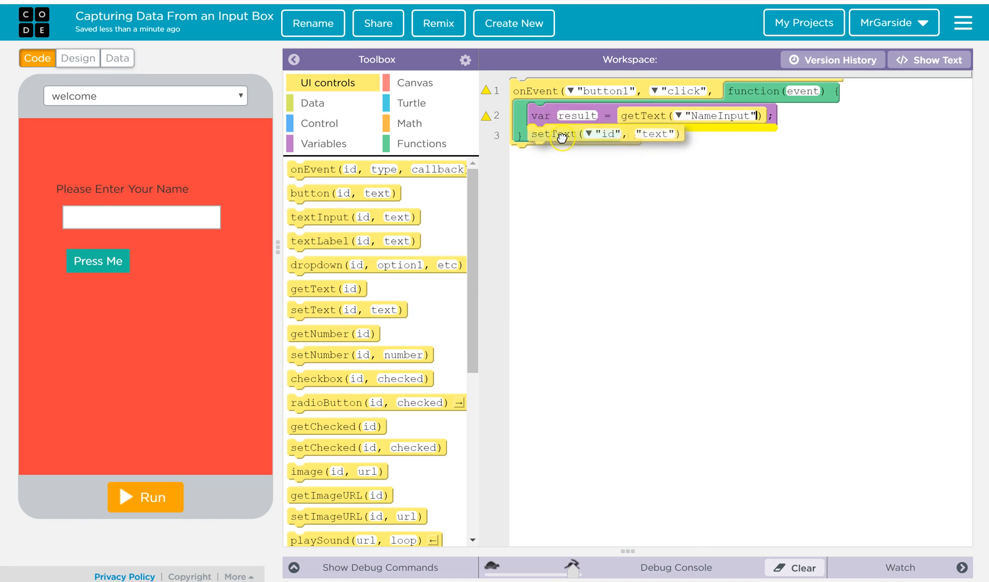
pyautogui.click(585, 136)
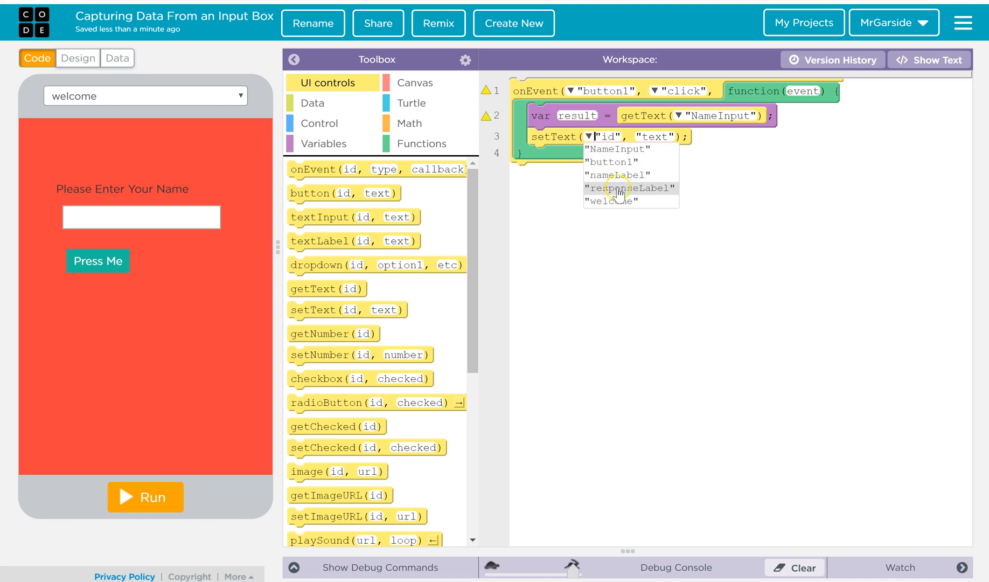
pyautogui.click(629, 188)
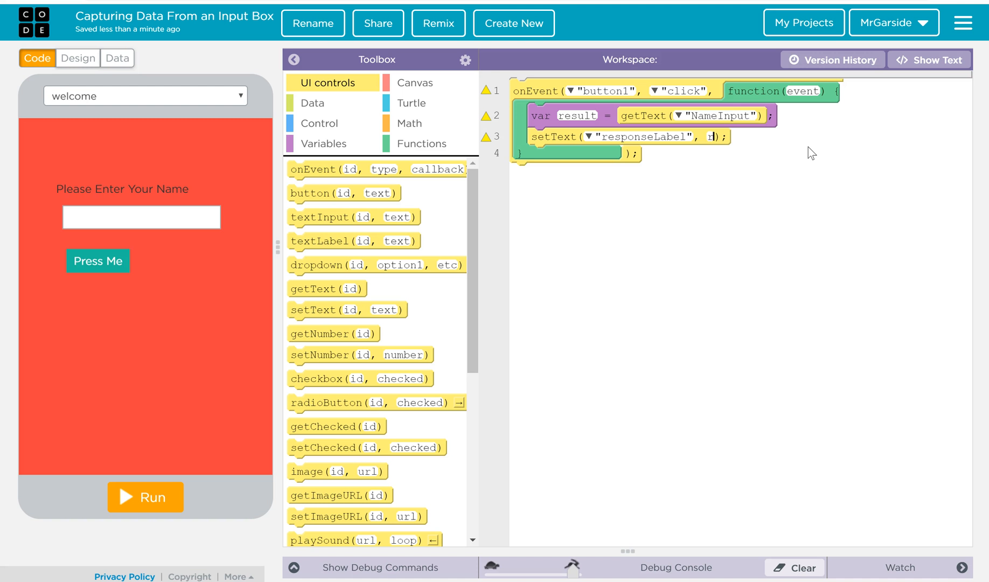
pyautogui.write('result')
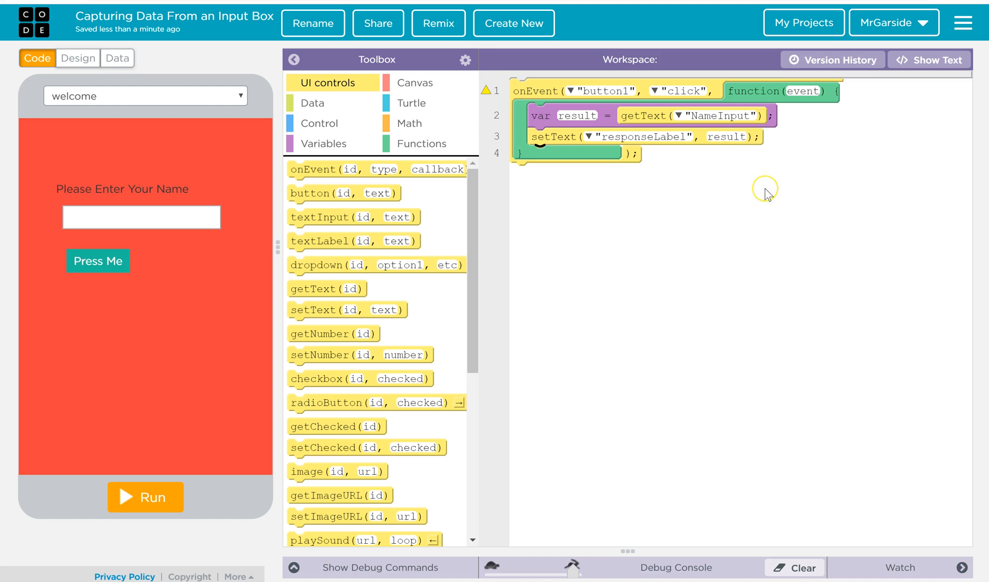
pyautogui.moveTo(273, 296)
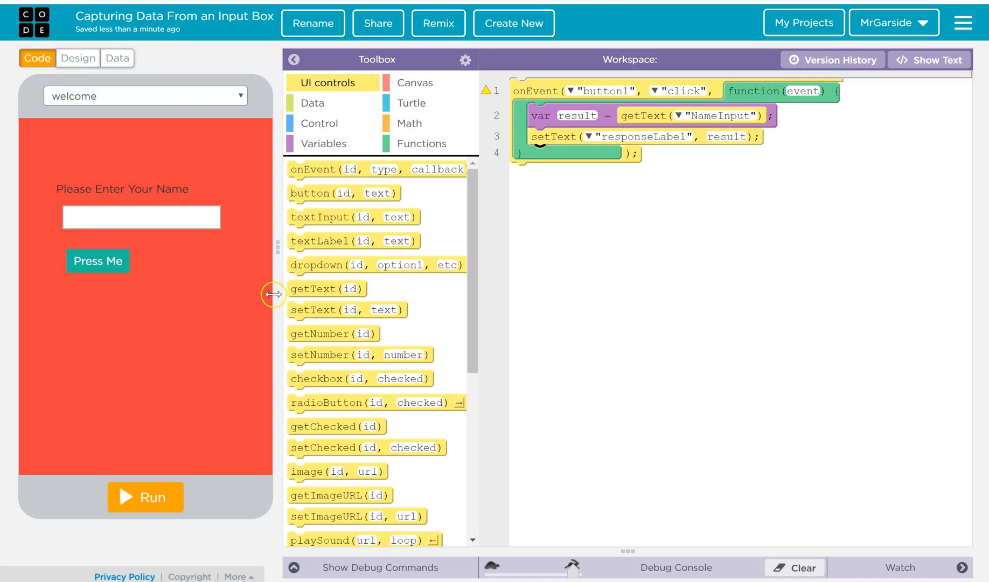
# - Run the app, enter John, and trigger the Press Me handler
pyautogui.click(144, 497)
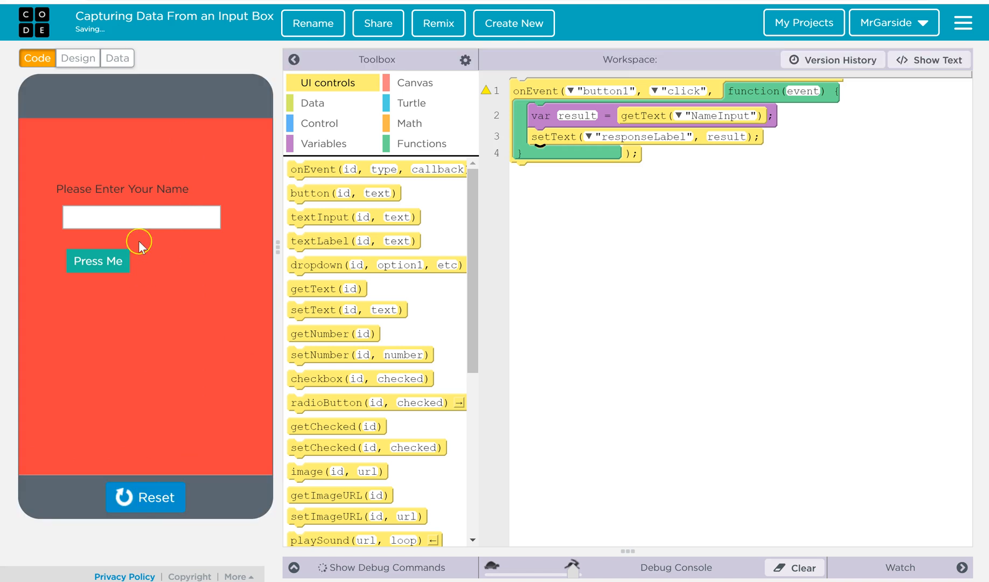
pyautogui.write('John')
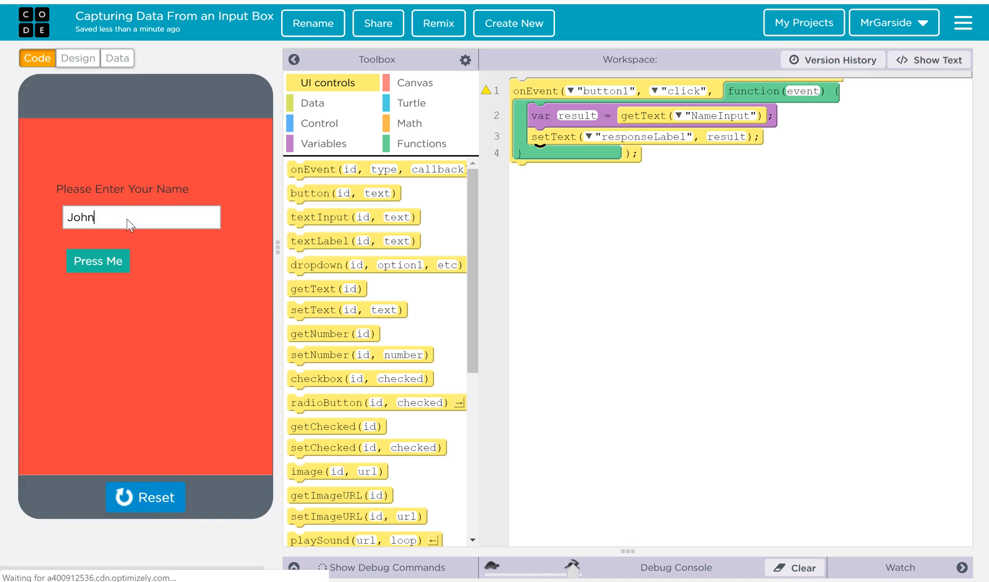
pyautogui.click(97, 261)
pyautogui.write('"')
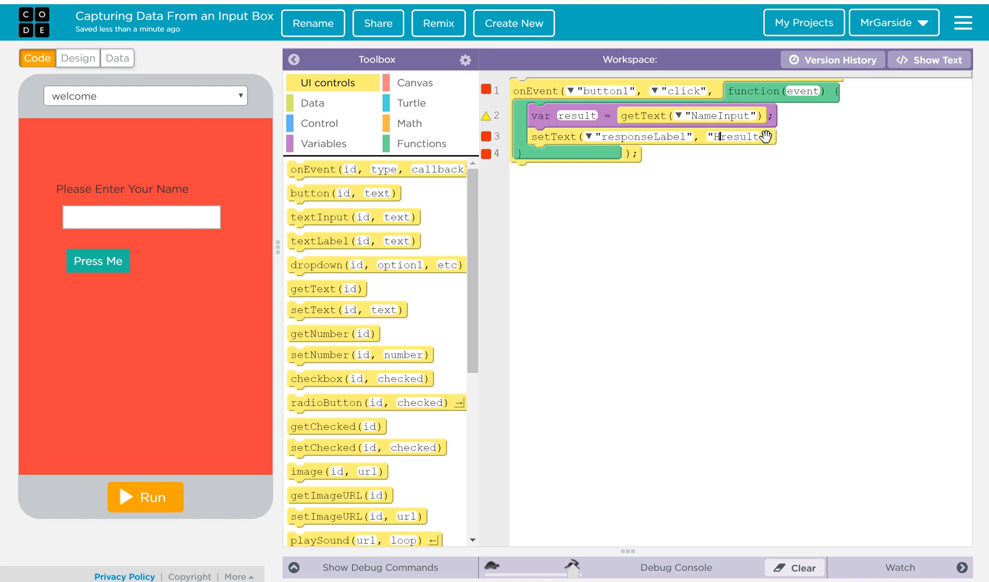
# - Change the setText argument to "Hello " + result
pyautogui.write('Hello "+')
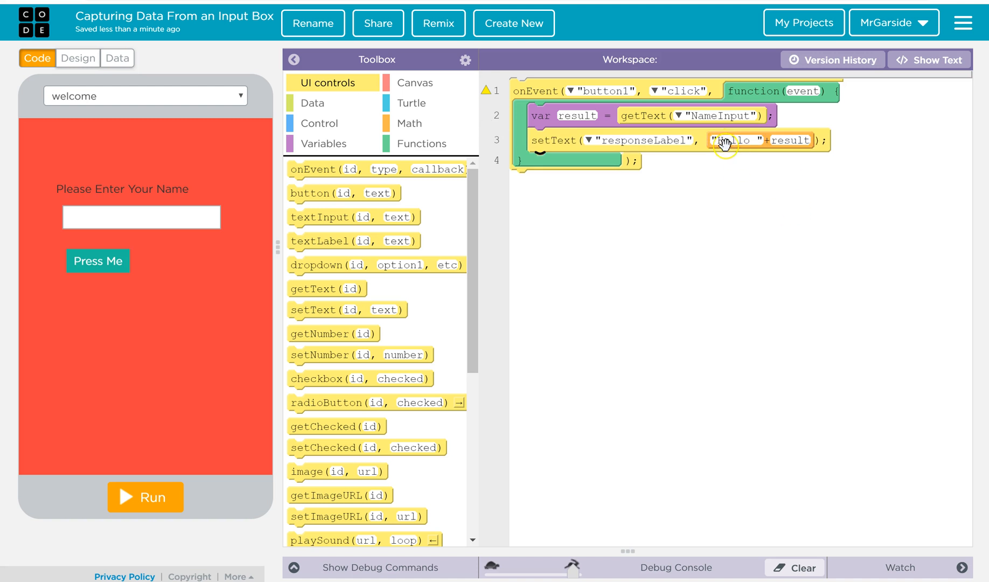
pyautogui.moveTo(353, 289)
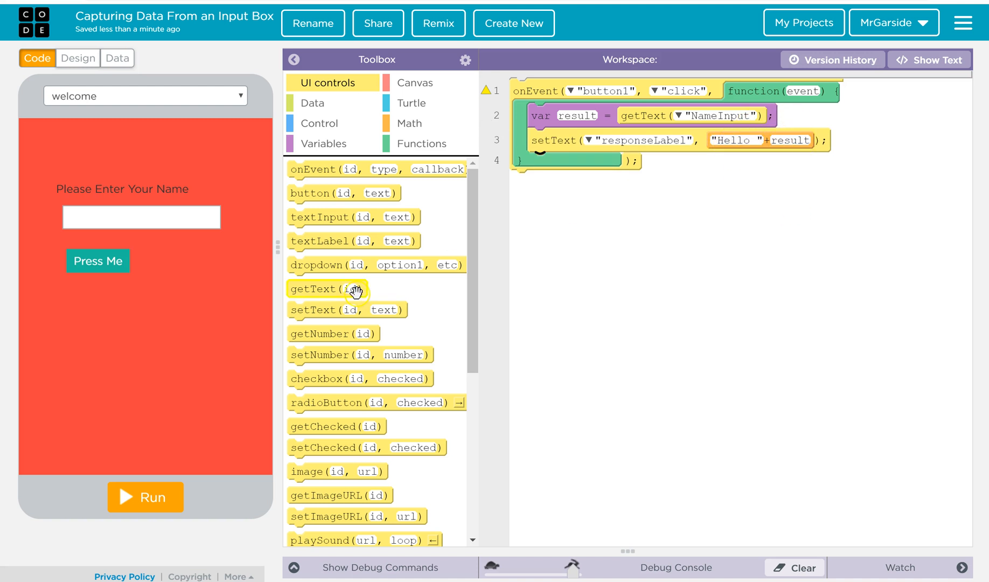
# - Run the app, enter John and confirm the label reads Hello John
pyautogui.click(144, 496)
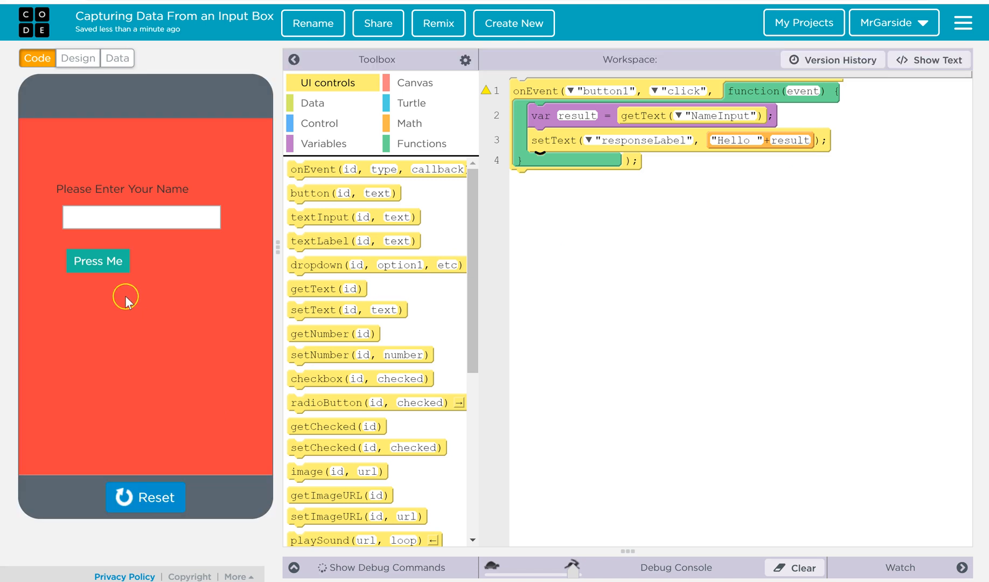
pyautogui.click(141, 216)
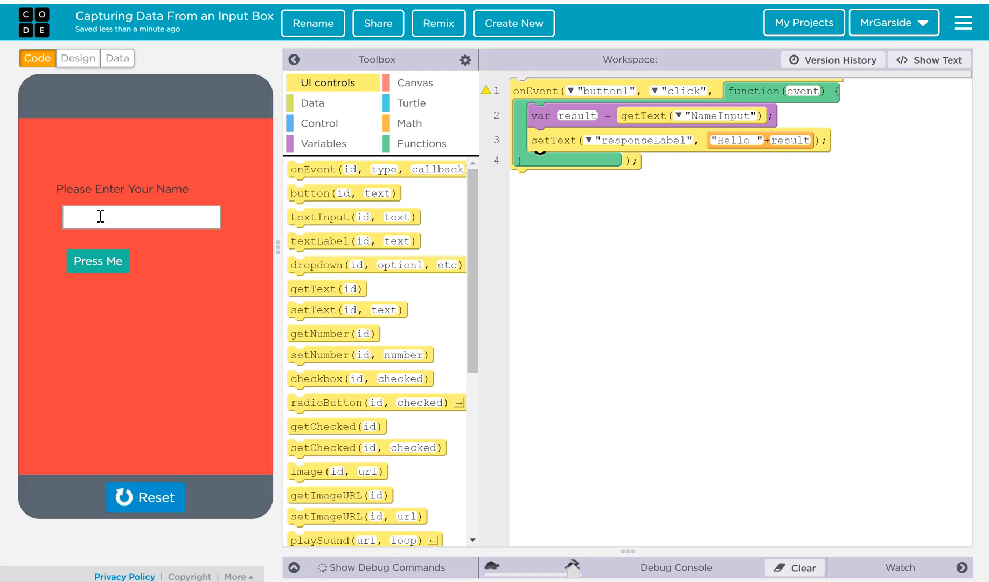
pyautogui.write('John')
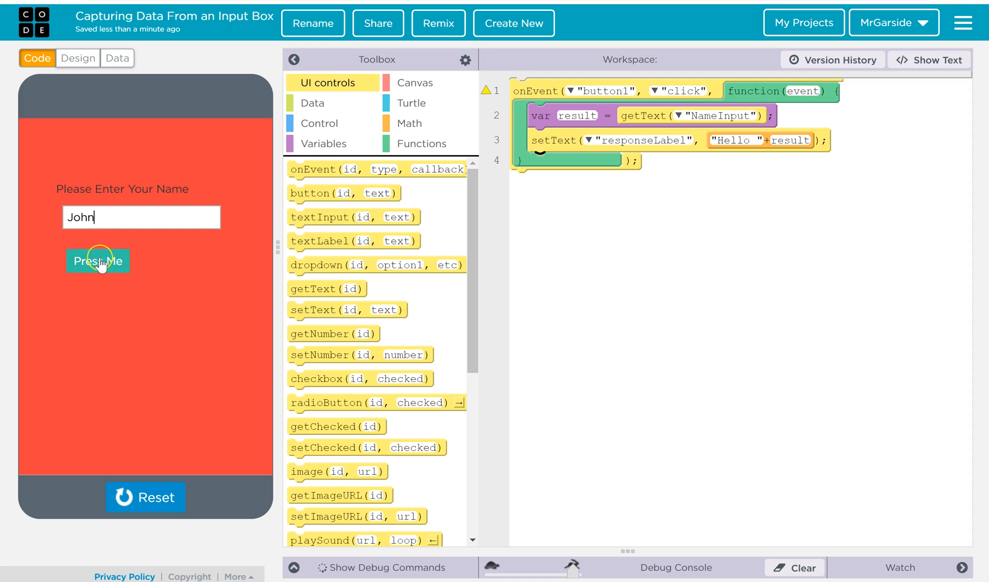
pyautogui.click(97, 261)
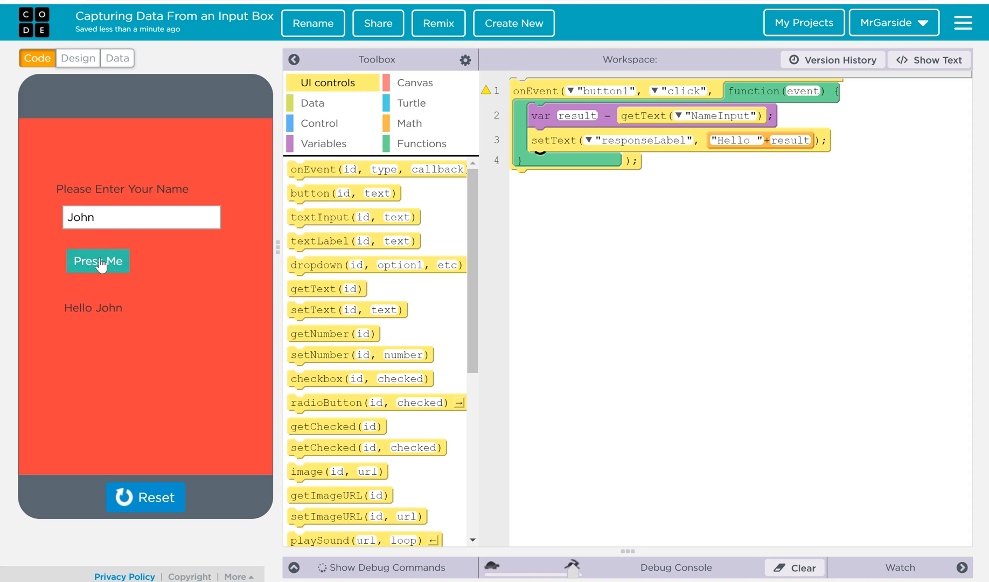
pyautogui.moveTo(512, 264)
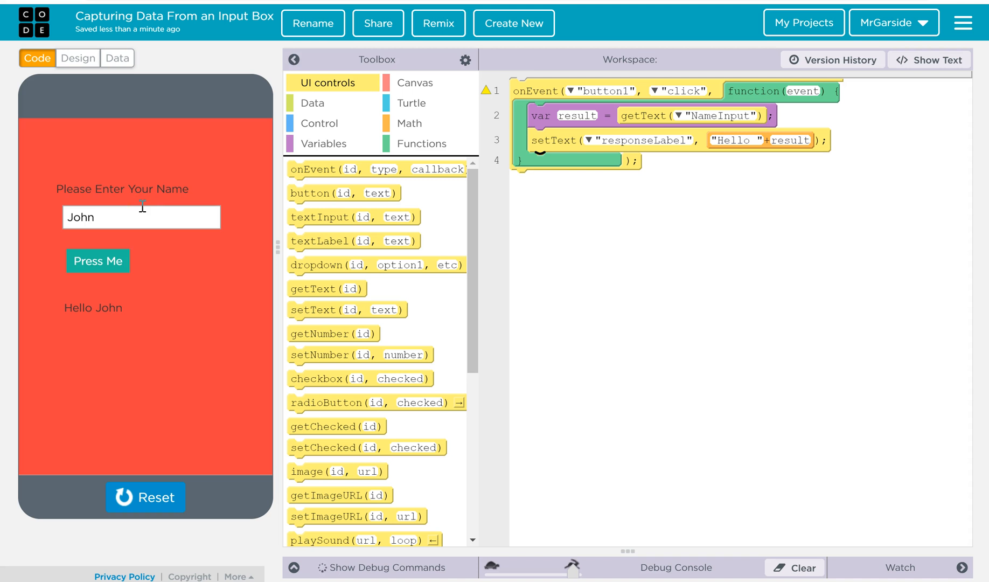
pyautogui.moveTo(292, 170)
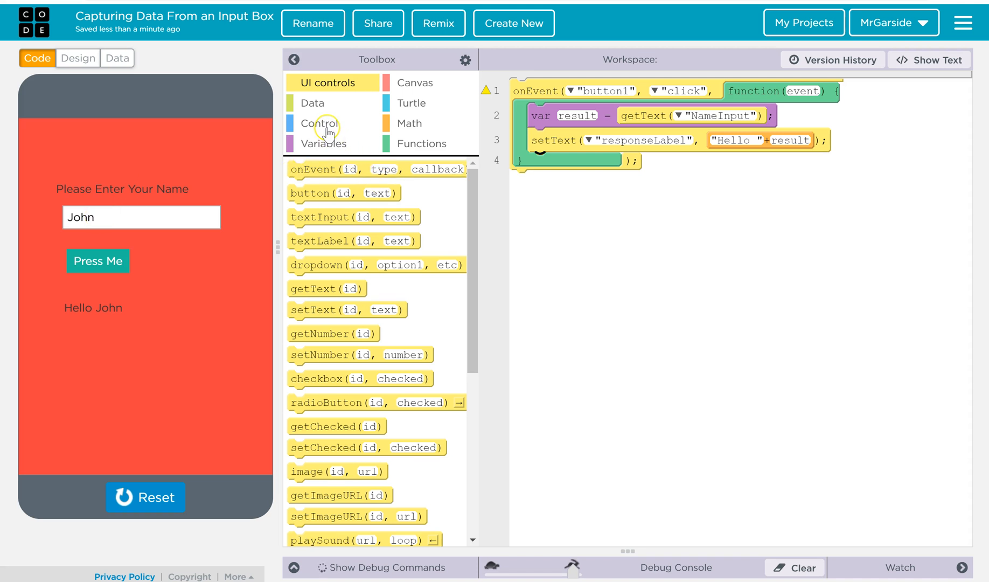
# - Try an if block in the click handler, then remove it in favour of if/else
pyautogui.click(320, 124)
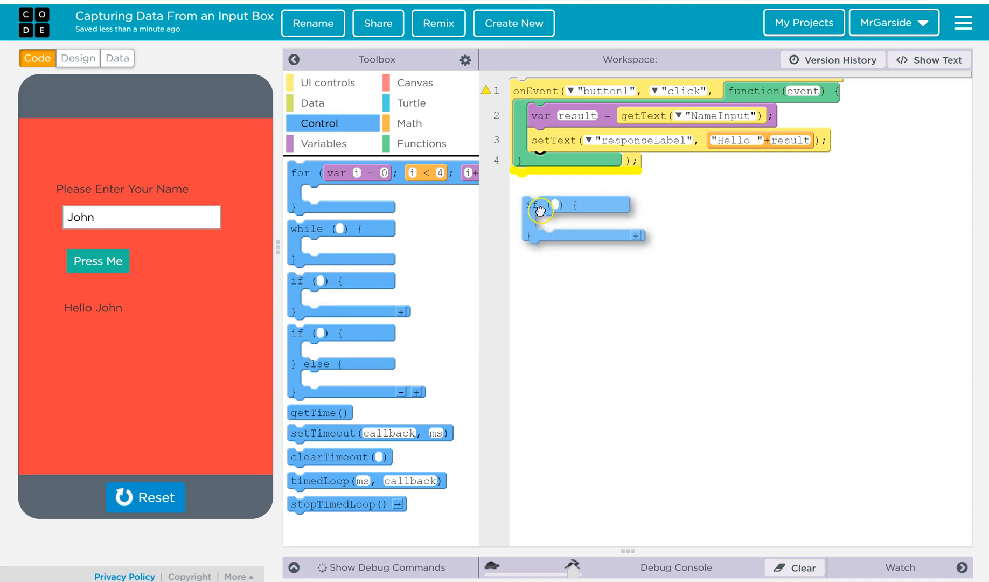
pyautogui.moveTo(539, 209); pyautogui.dragTo(541, 166)
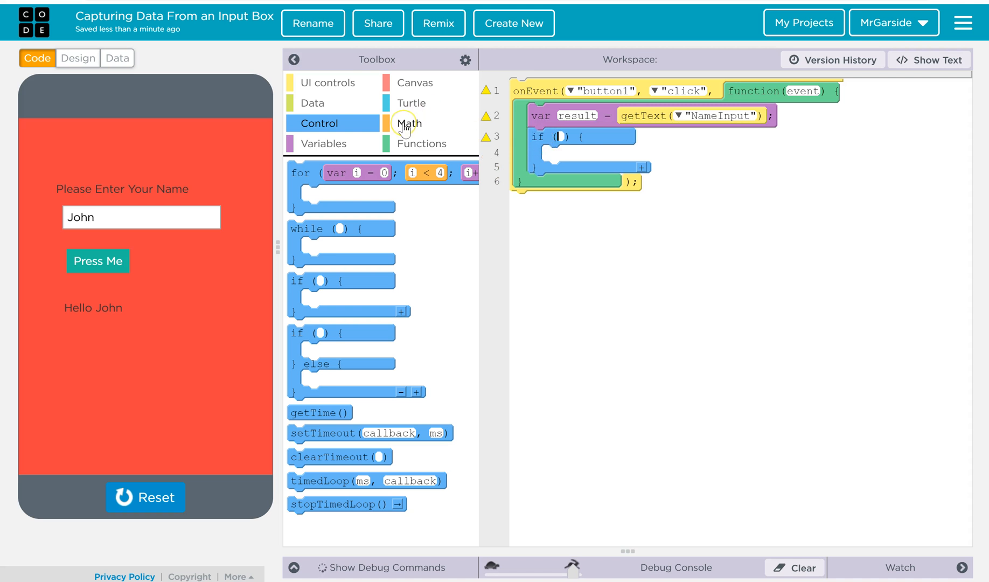
pyautogui.click(409, 124)
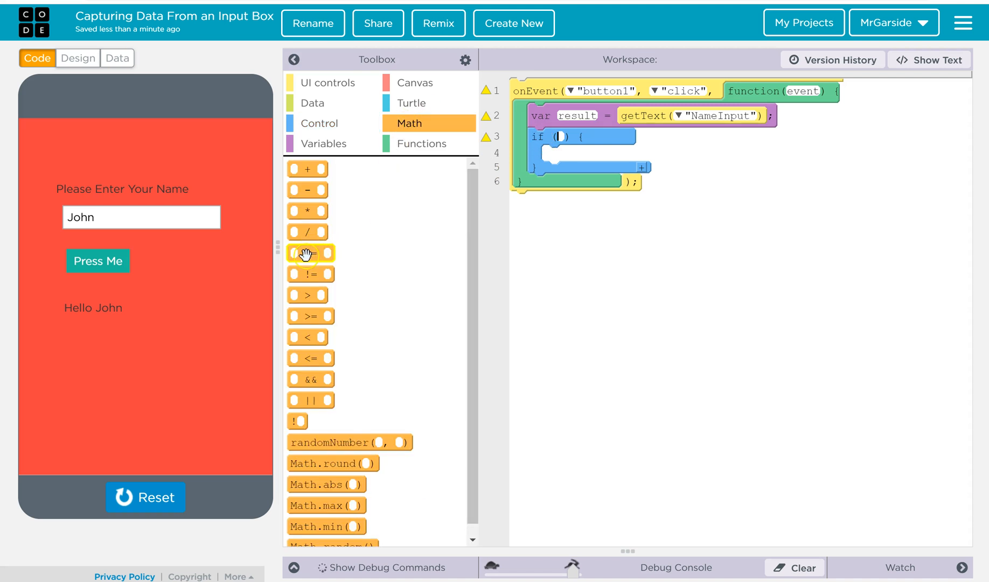
pyautogui.moveTo(310, 252); pyautogui.dragTo(530, 212)
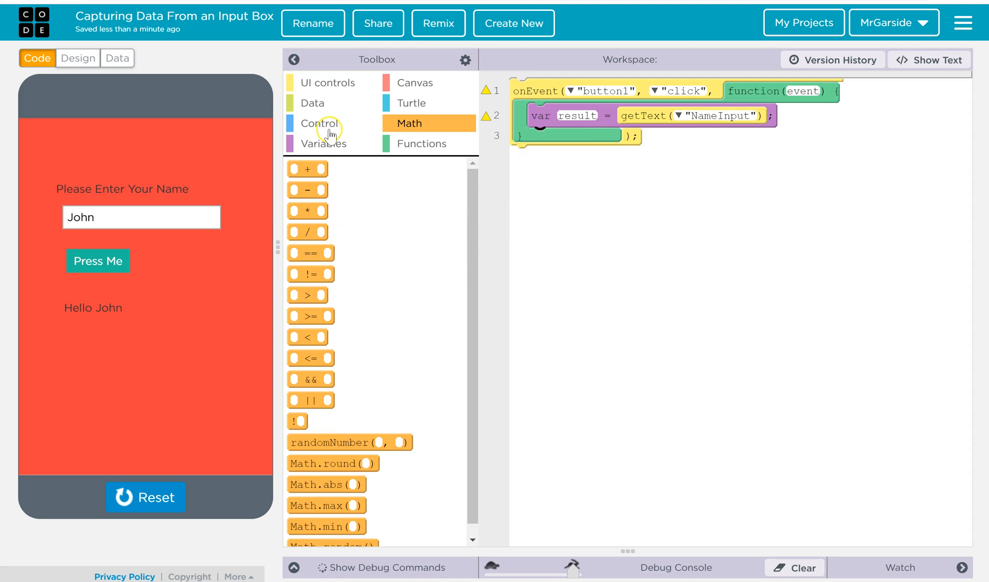
# - Place an if/else in the handler with condition result == "John"
pyautogui.click(319, 122)
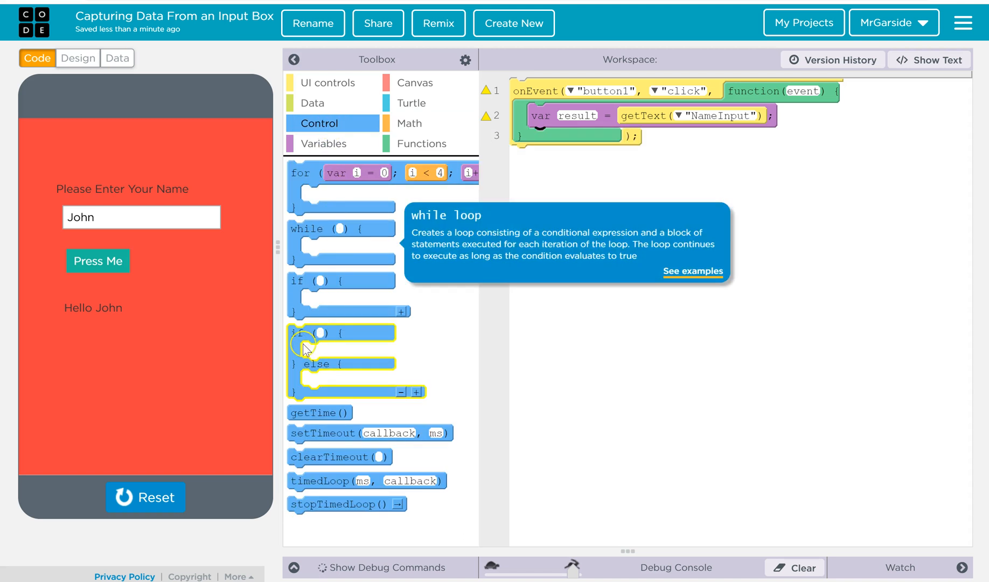
pyautogui.moveTo(306, 343); pyautogui.dragTo(539, 142)
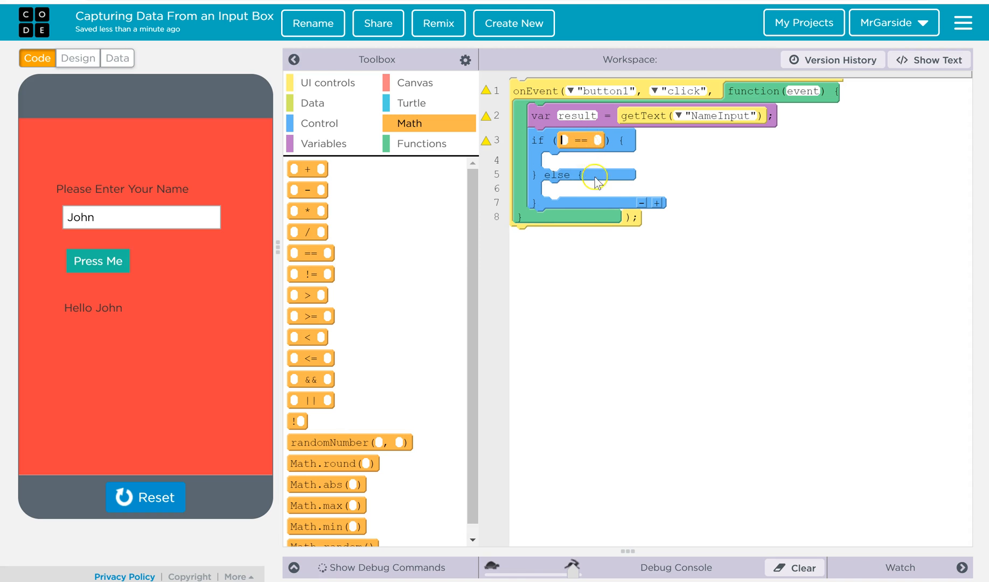
pyautogui.write('resl')
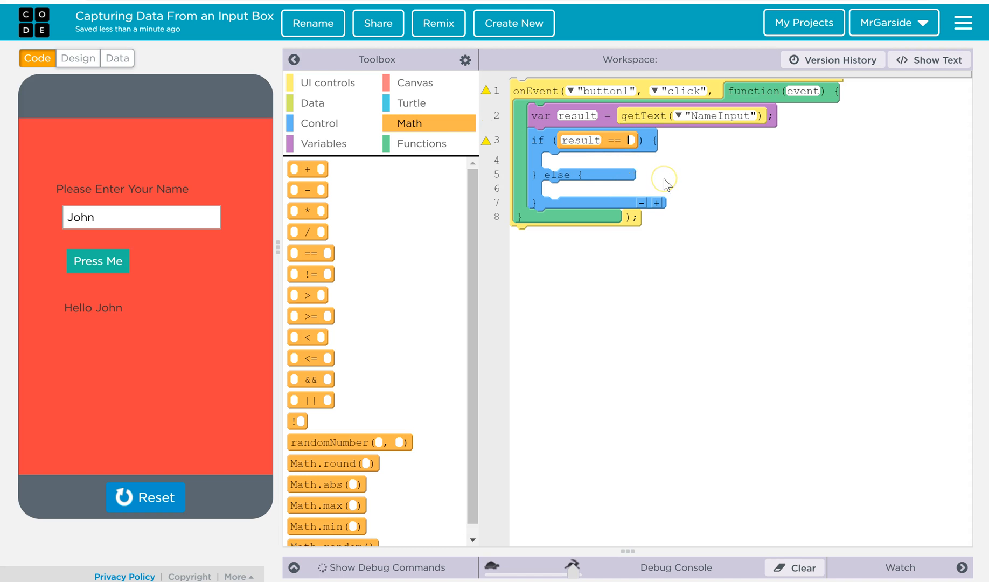
pyautogui.write('"John')
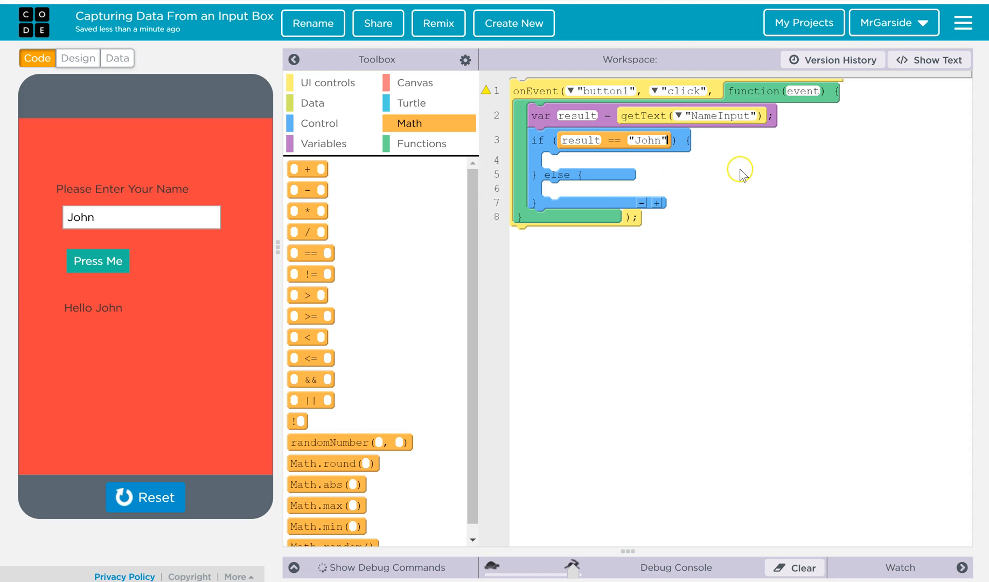
pyautogui.moveTo(568, 169)
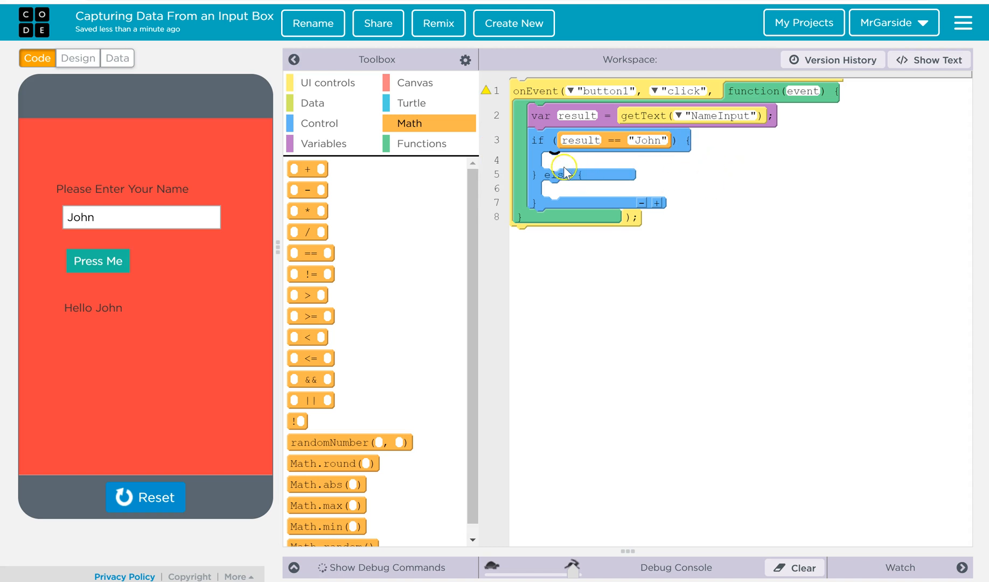
pyautogui.moveTo(581, 163)
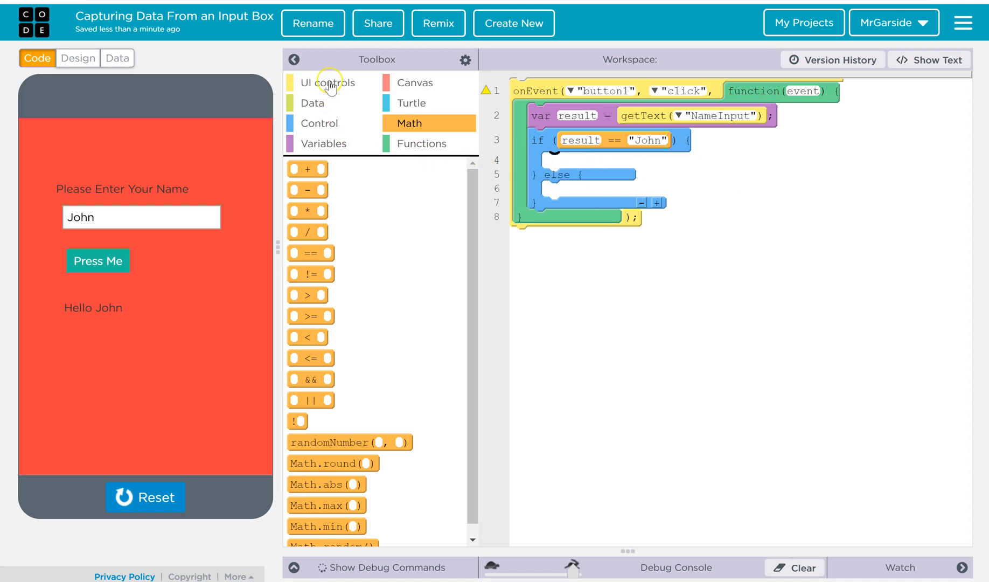
# - Make the if branch set responseLabel to "Hi " + result
pyautogui.click(328, 83)
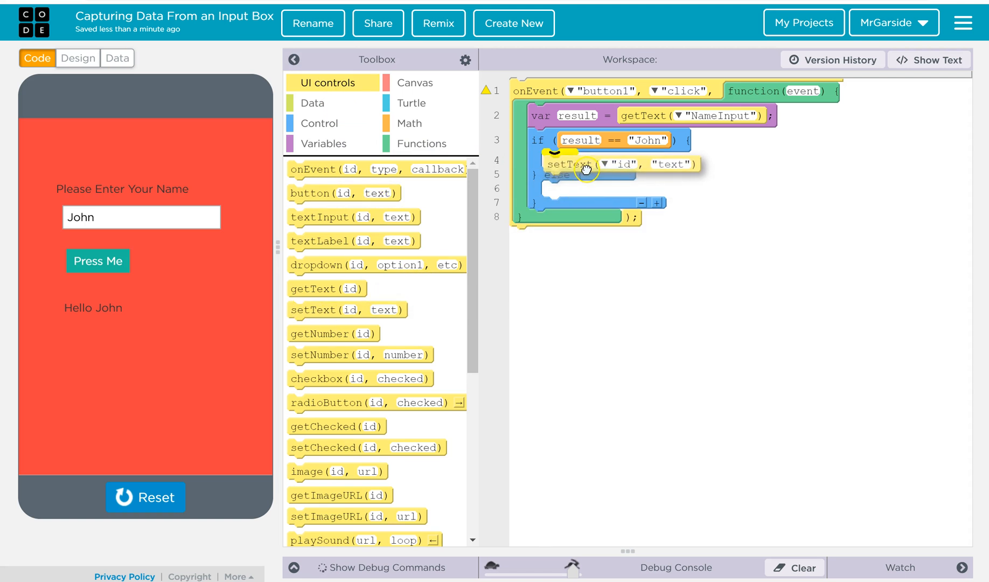
pyautogui.click(614, 163)
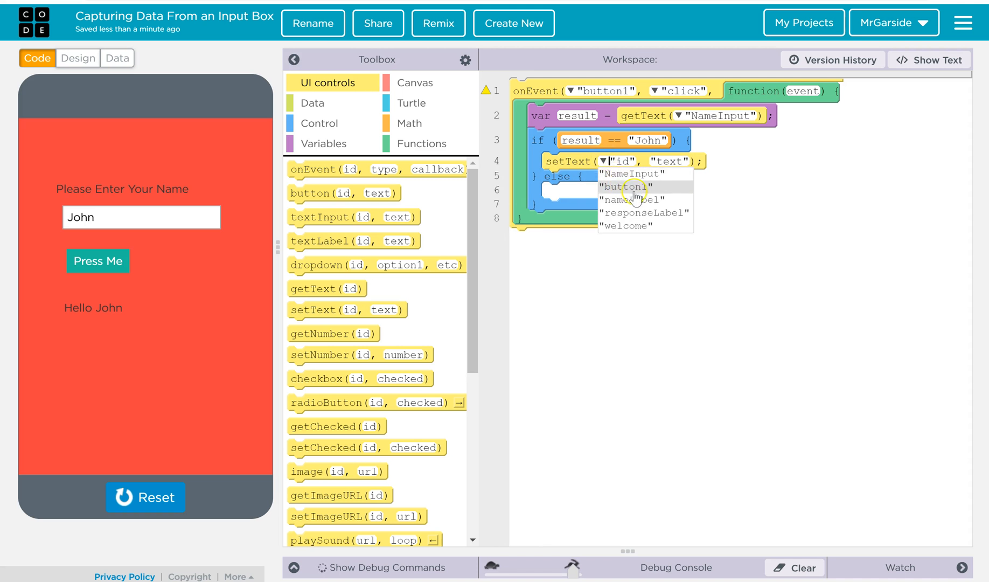
pyautogui.click(644, 212)
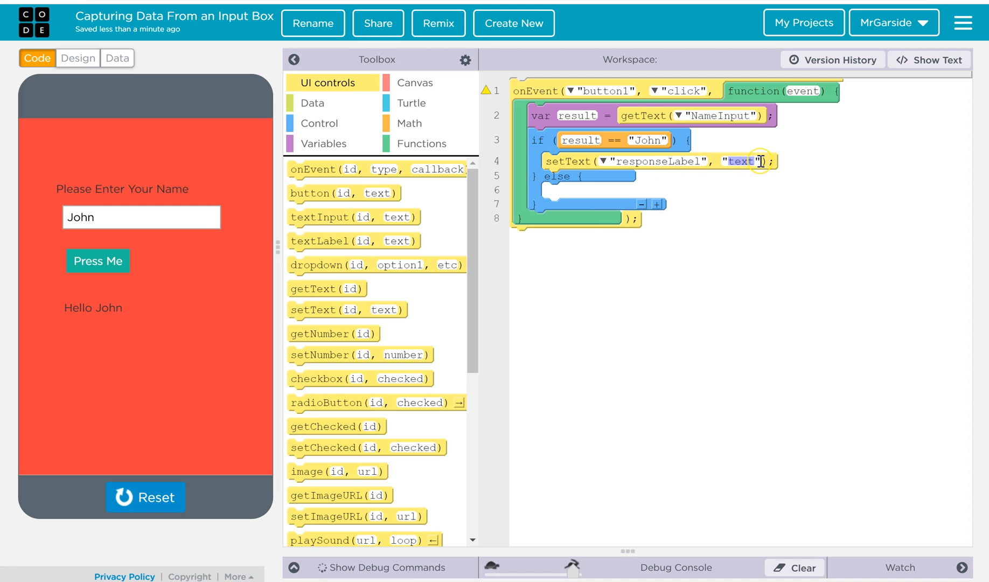
pyautogui.write('Hi')
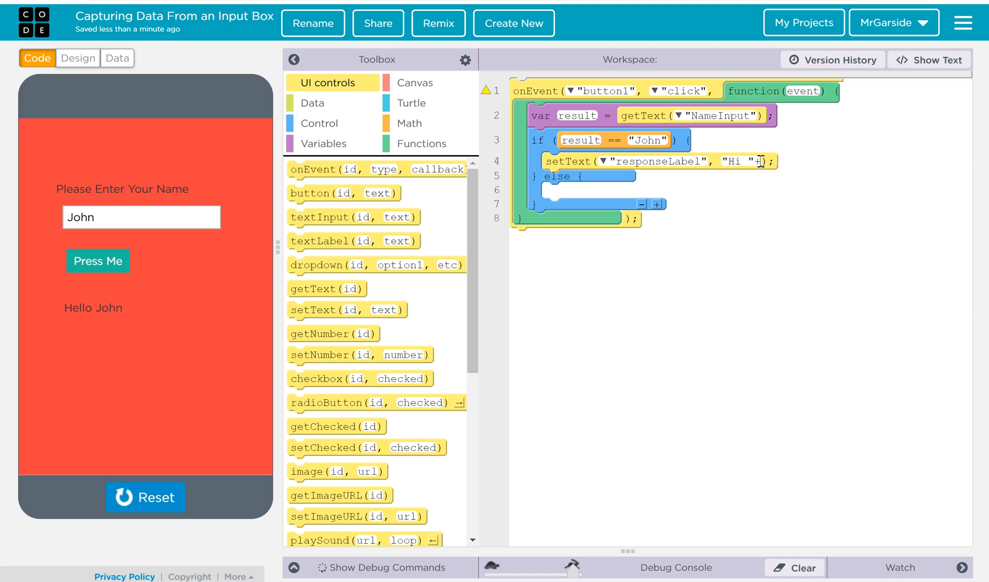
pyautogui.click(485, 161)
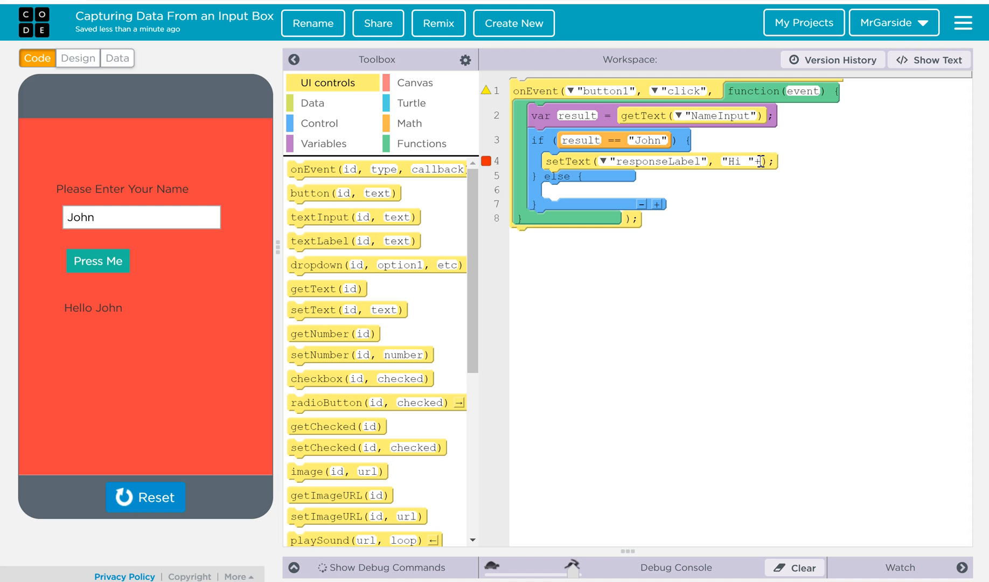
pyautogui.write('r')
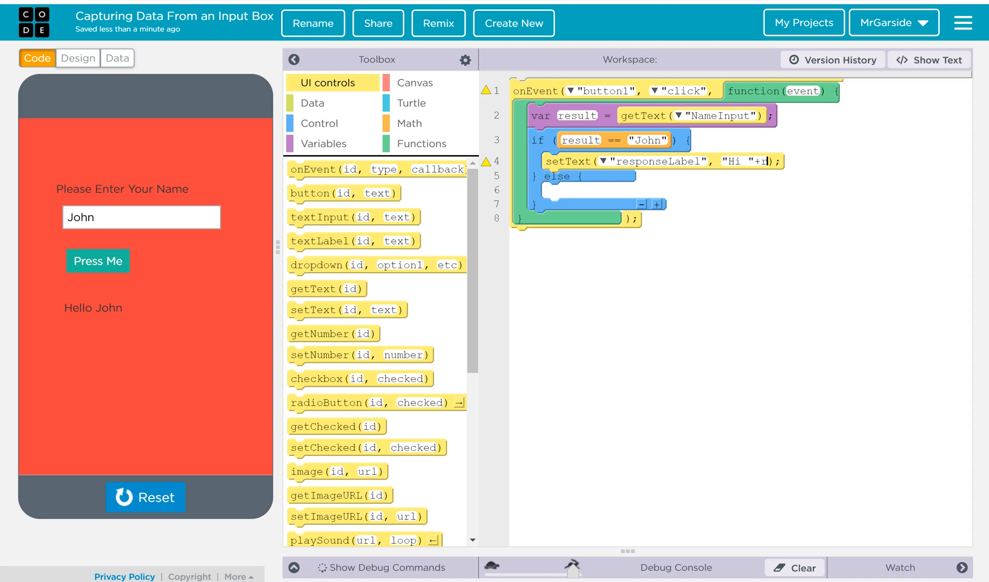
pyautogui.write('esult')
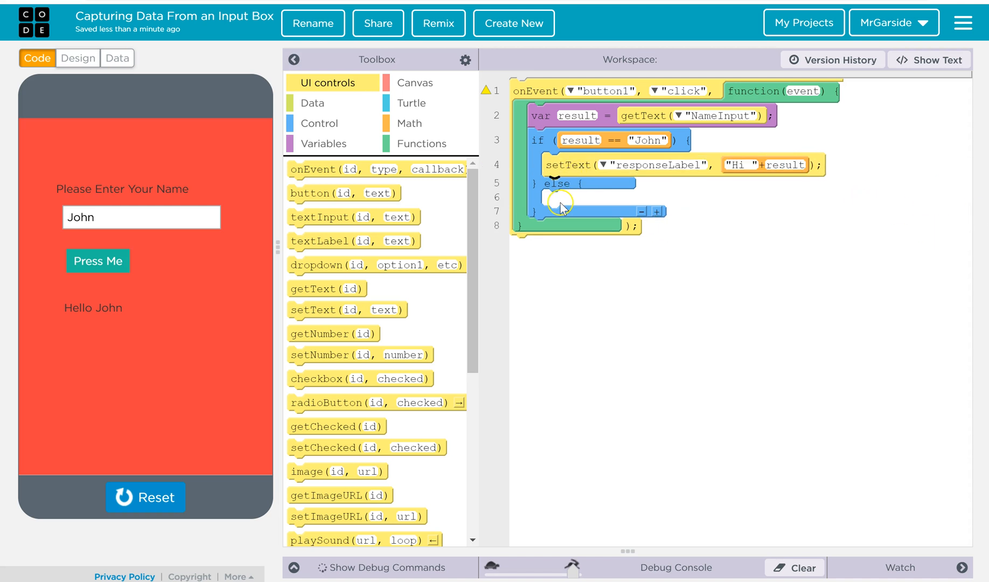
pyautogui.moveTo(313, 309)
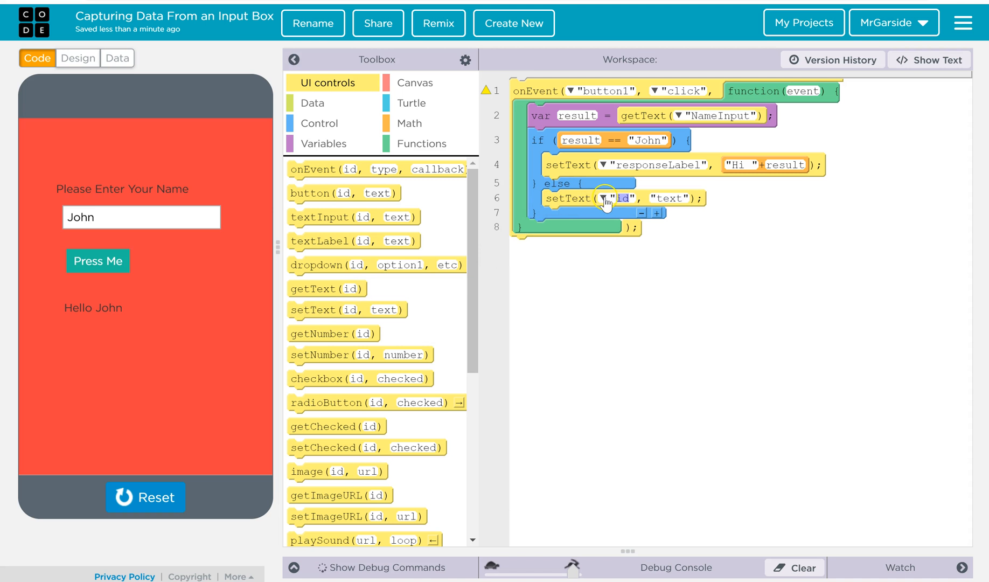
# - Make the else branch set responseLabel to "Sorry, I only talk to John"
pyautogui.click(603, 198)
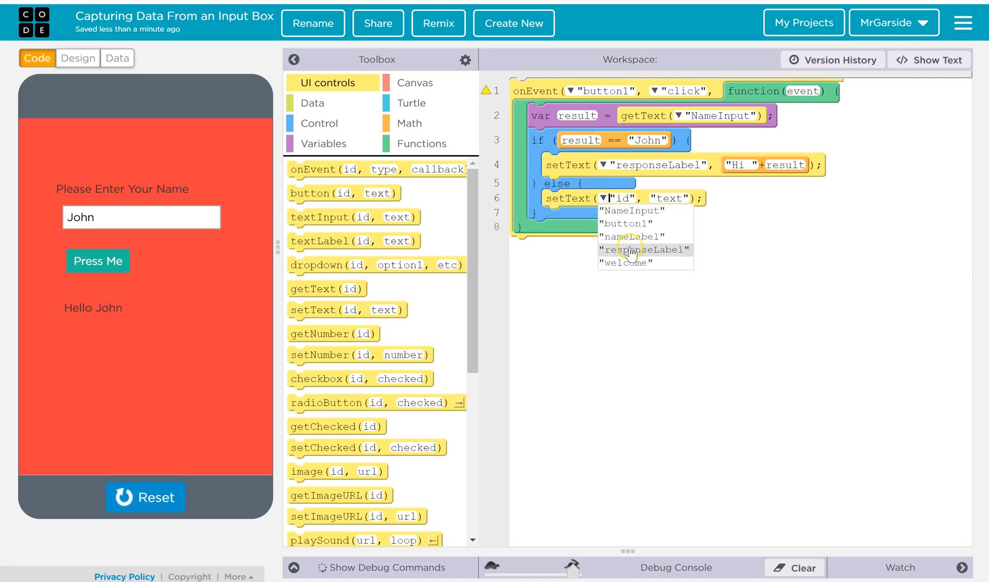
pyautogui.click(644, 250)
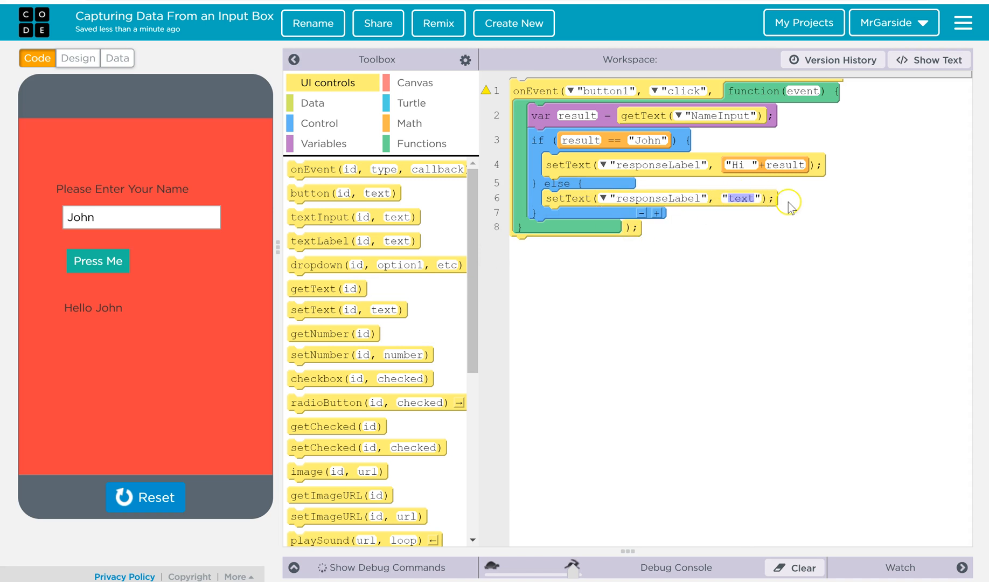
pyautogui.write('Sorry, I')
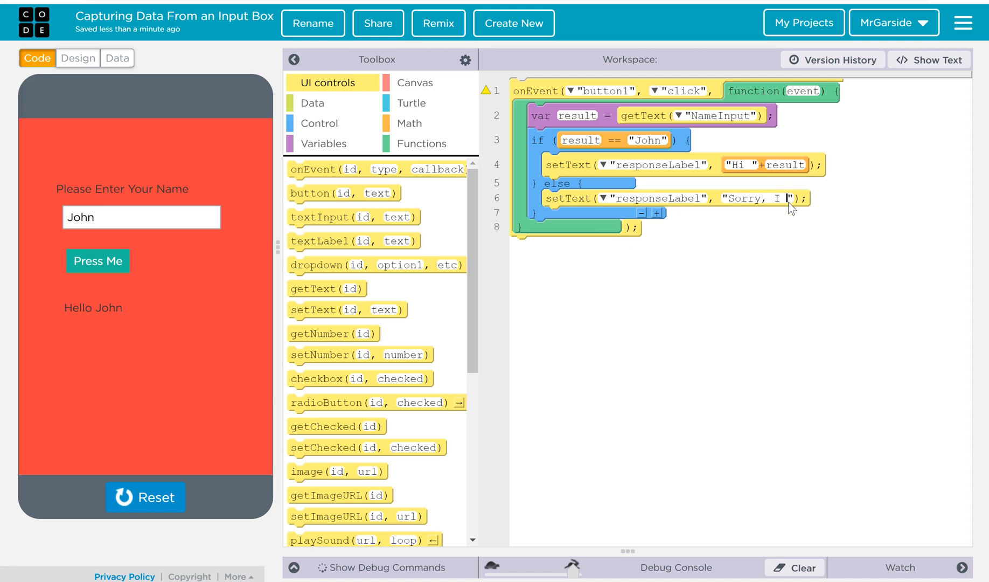
pyautogui.write('p')
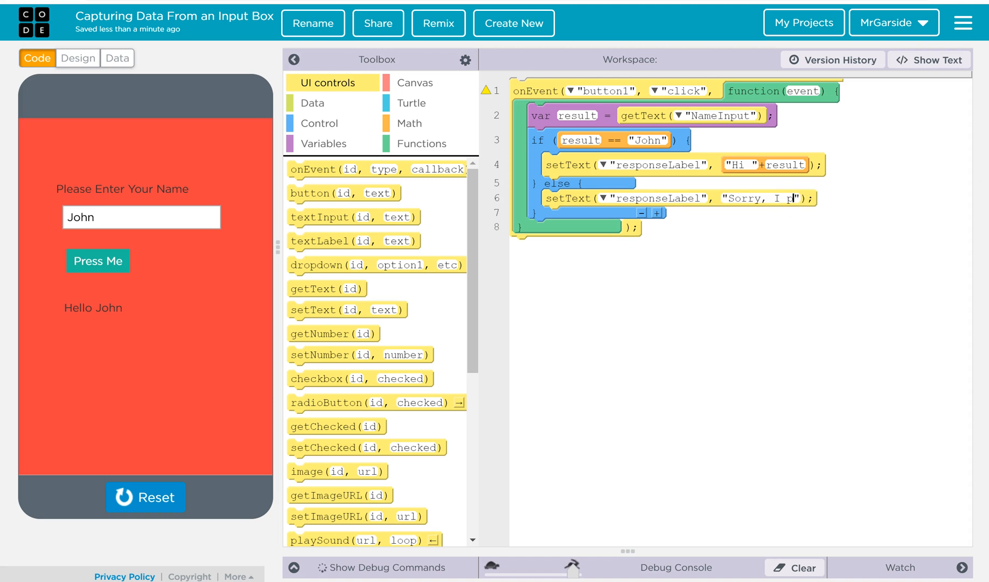
pyautogui.write('only talk to John')
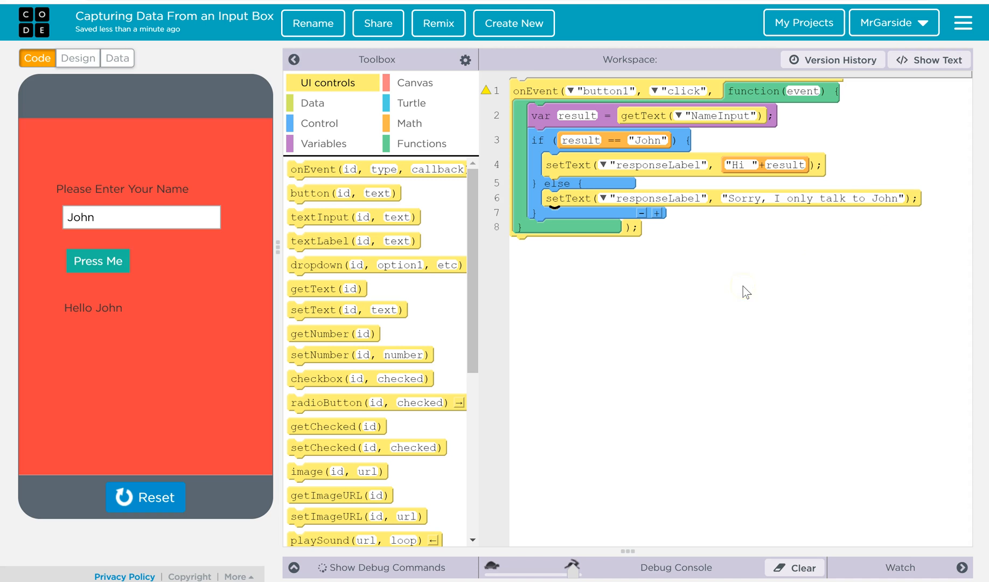
pyautogui.moveTo(600, 139)
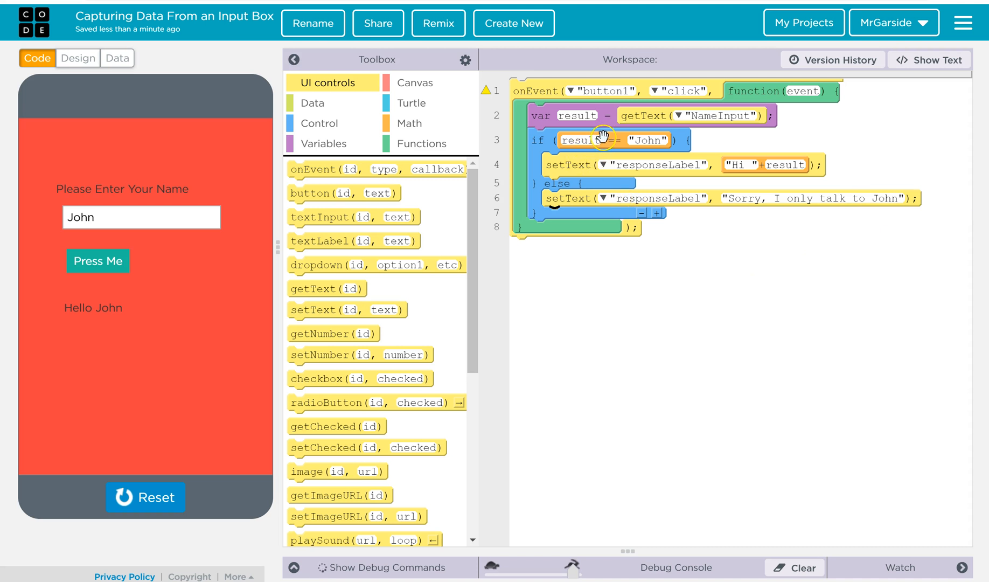
pyautogui.moveTo(608, 171)
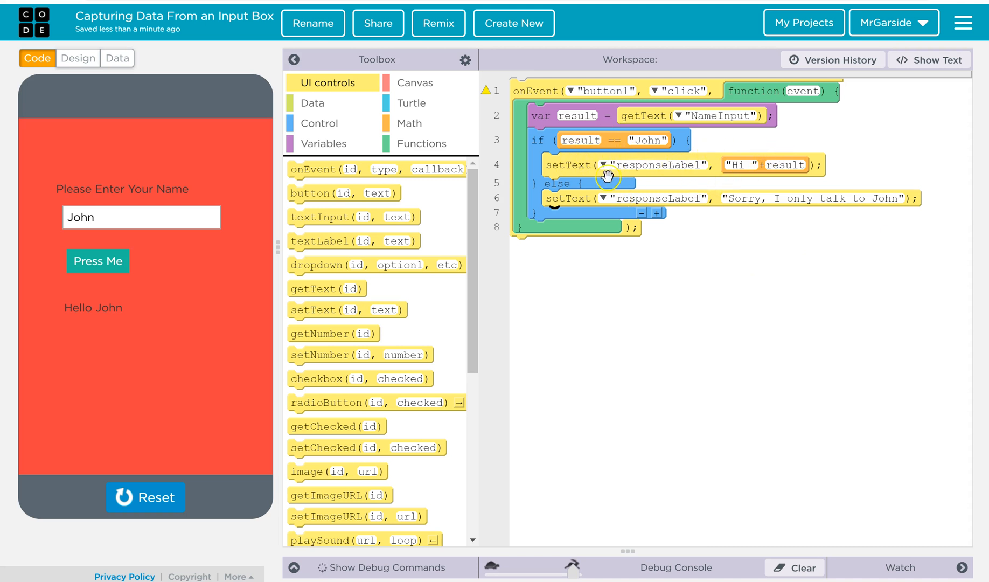
pyautogui.moveTo(291, 233)
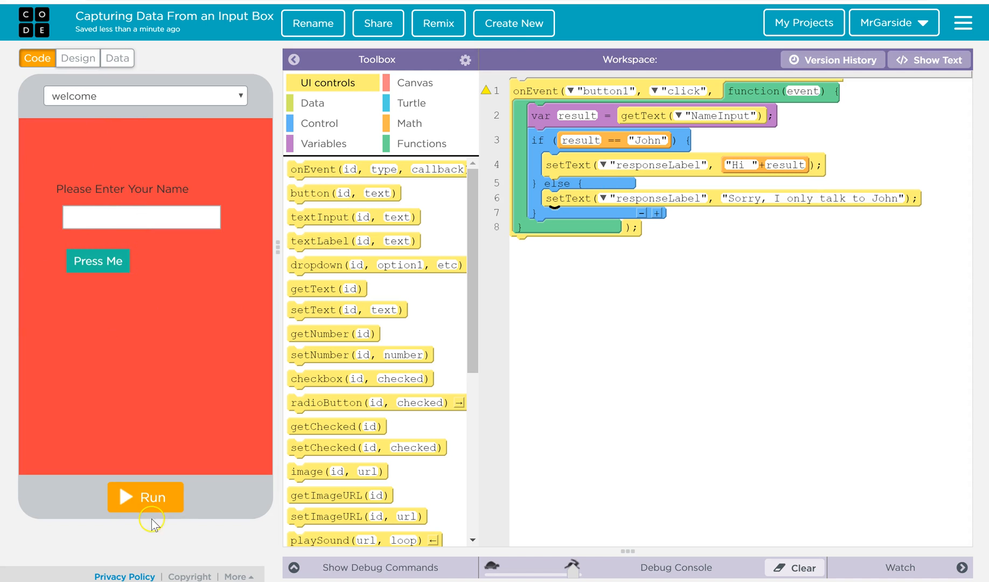
# - Run the app, test Bob gets the Sorry message, then John gets Hi John
pyautogui.click(145, 496)
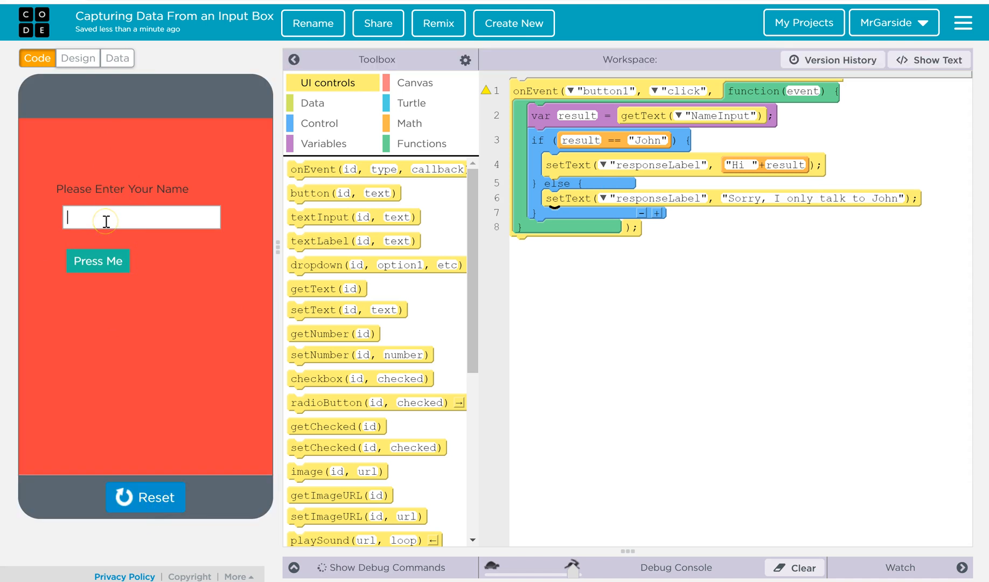
pyautogui.click(97, 261)
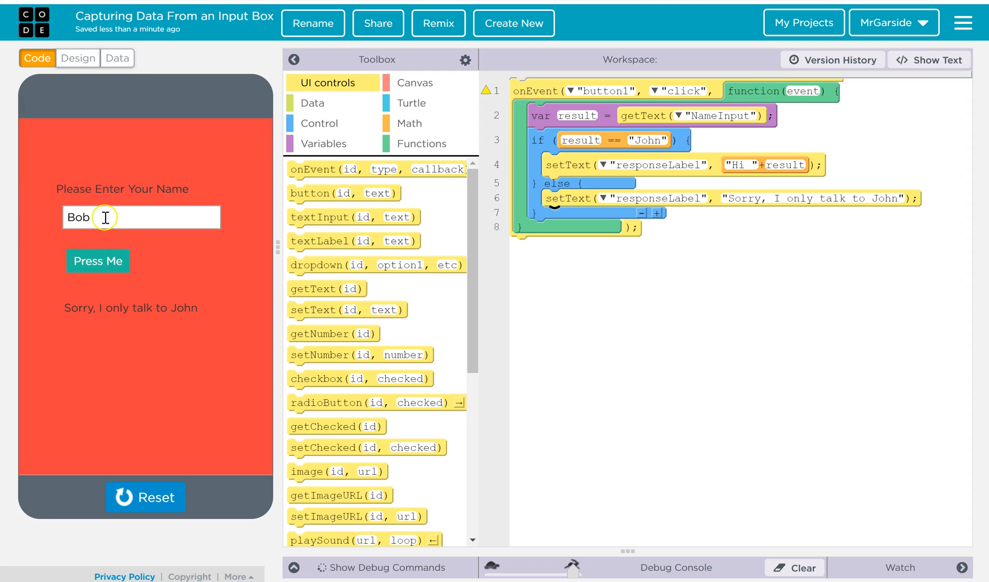
pyautogui.doubleClick(78, 217)
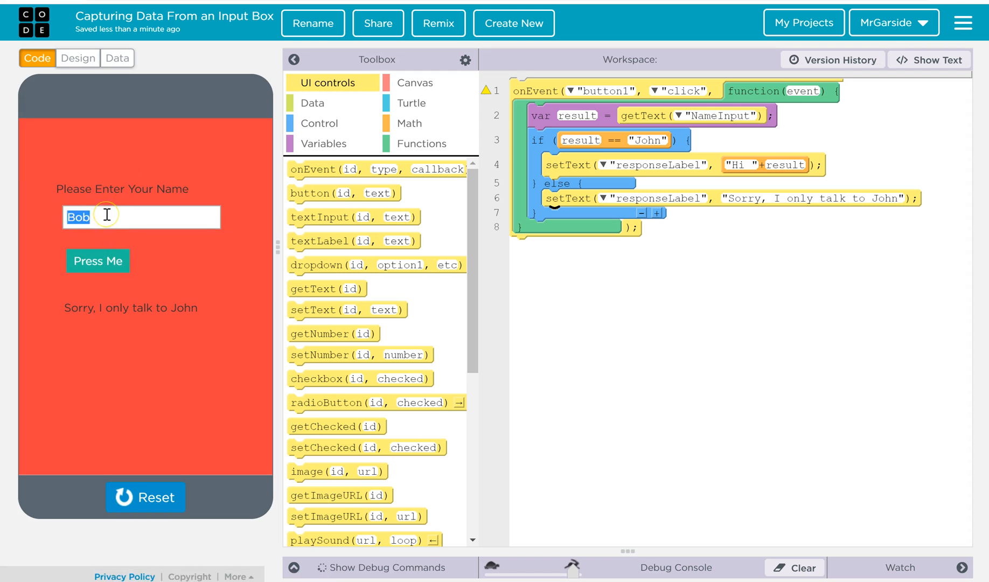
pyautogui.click(97, 261)
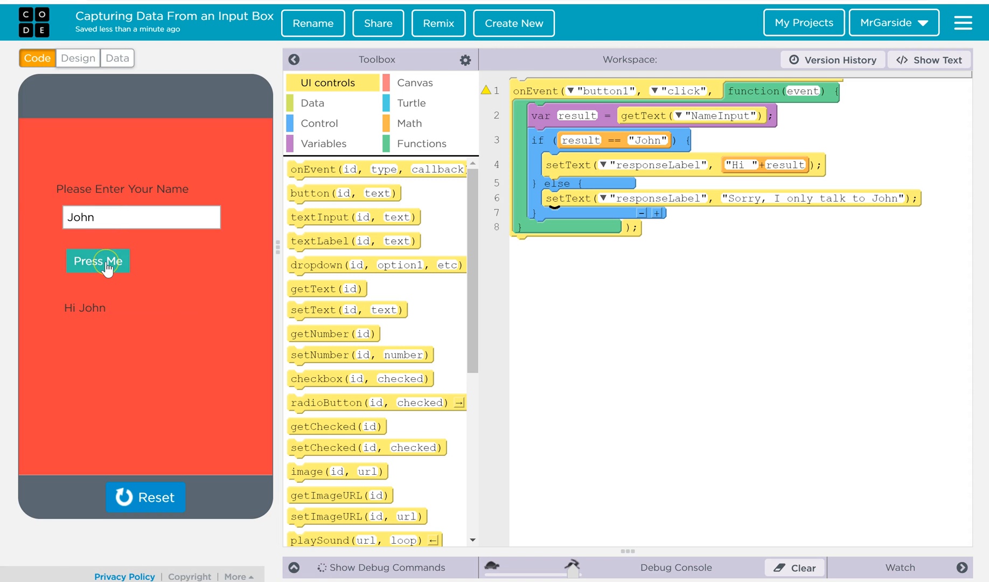